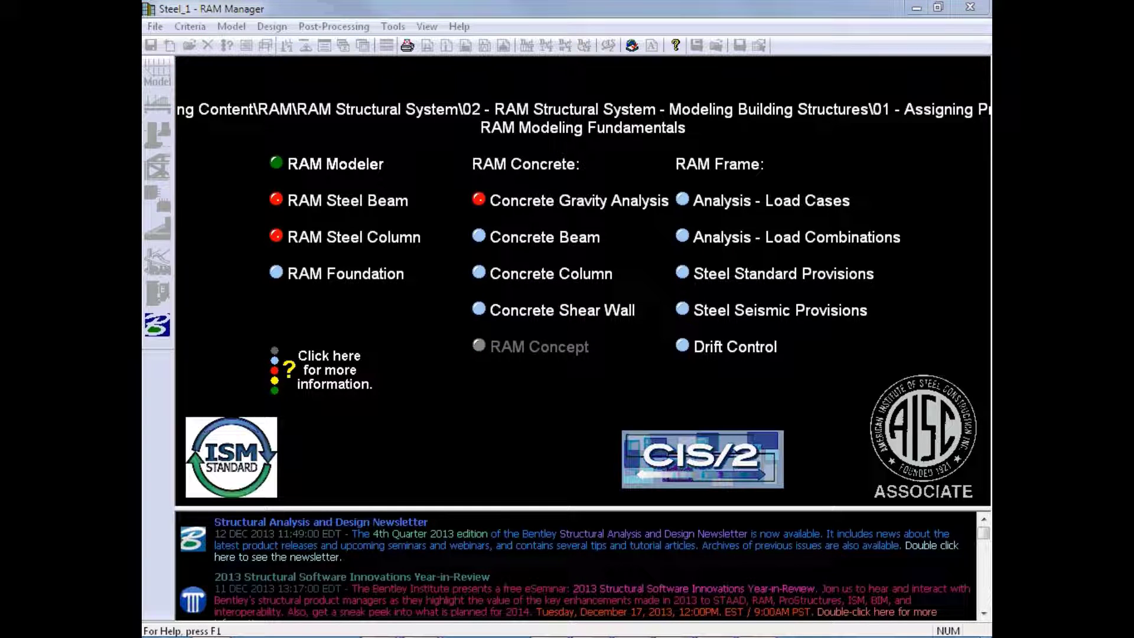
Step: Launch RAM Steel Beam from RAM Manager for the Steel_1 model
left_click(347, 201)
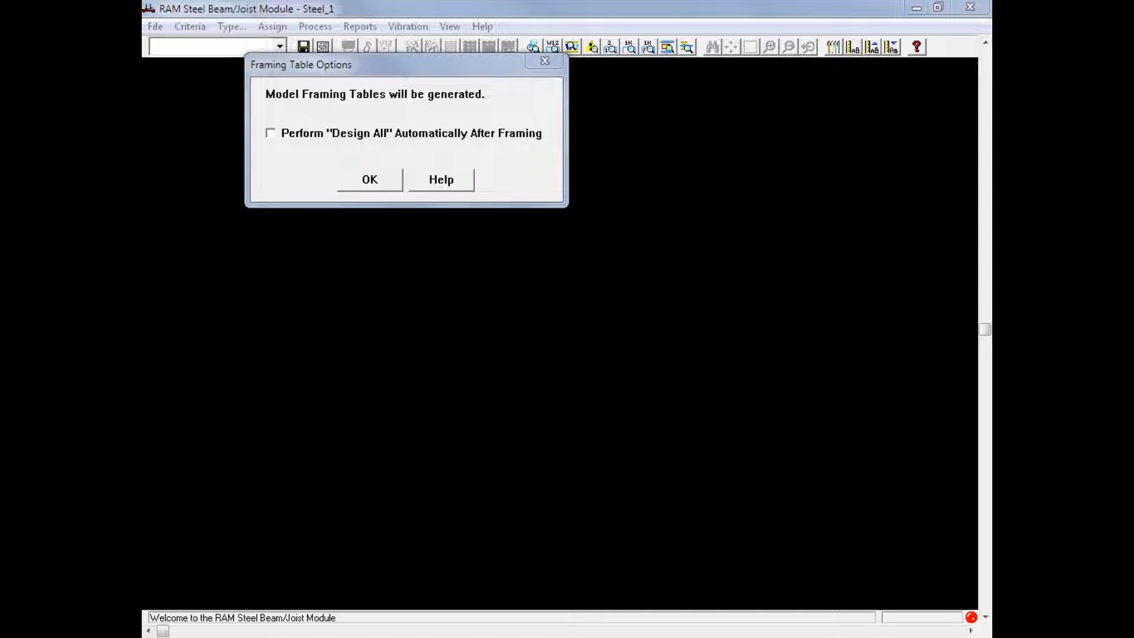
mouse_move(401, 110)
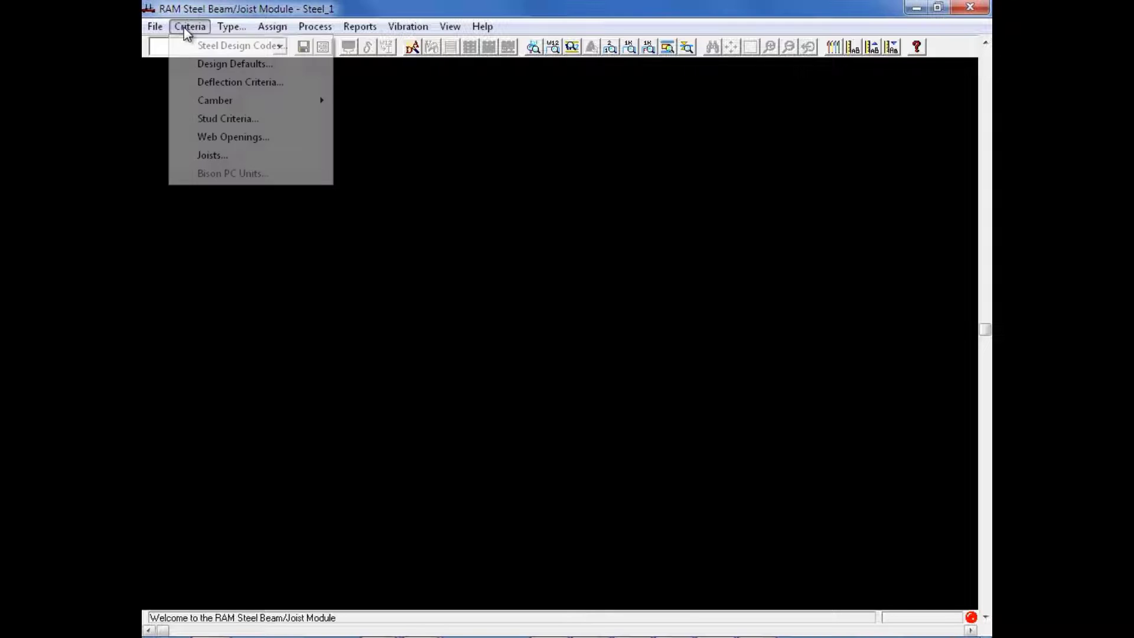
mouse_move(241, 45)
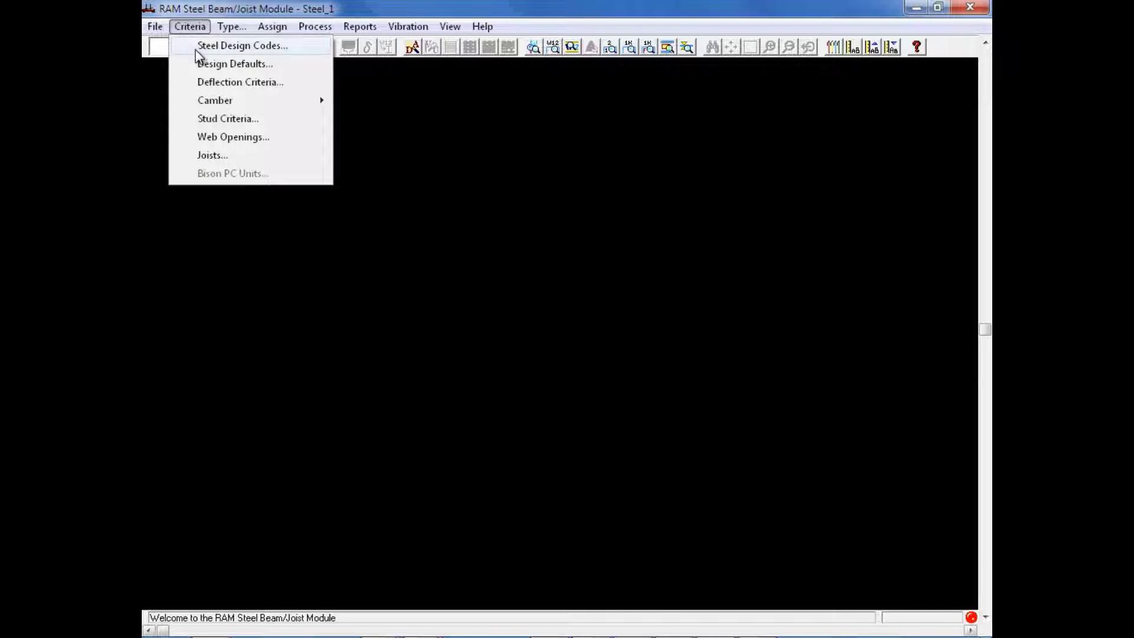
Step: Set Steel Code and Smartbeam Code to AISC 360-10 LRFD, accepting the cleared beam designs
left_click(241, 45)
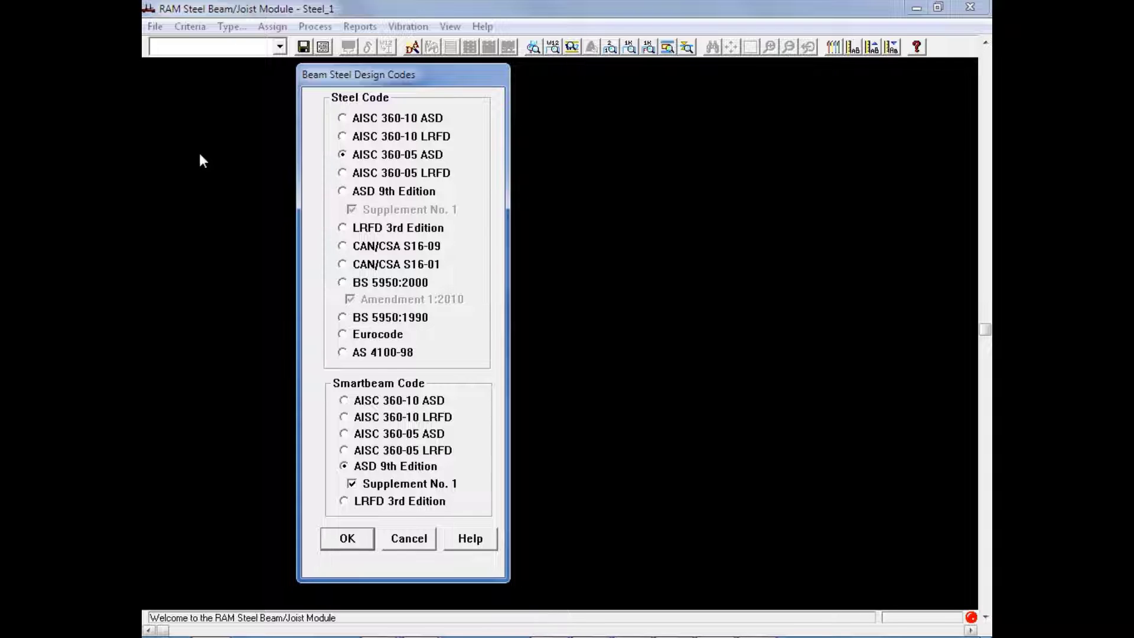
mouse_move(375, 149)
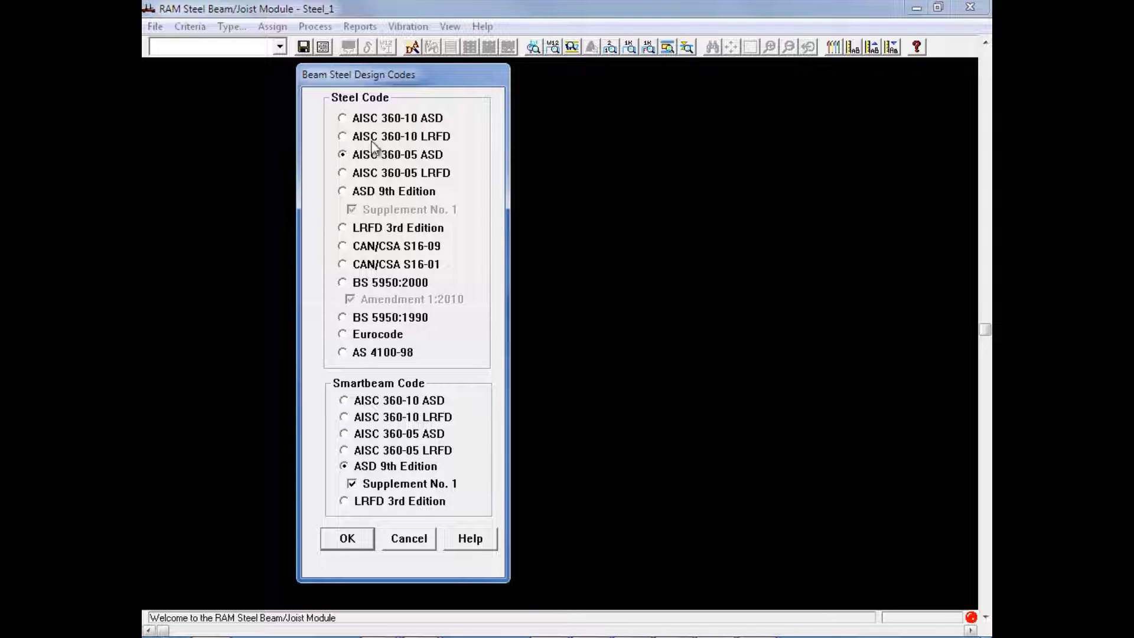
mouse_move(404, 148)
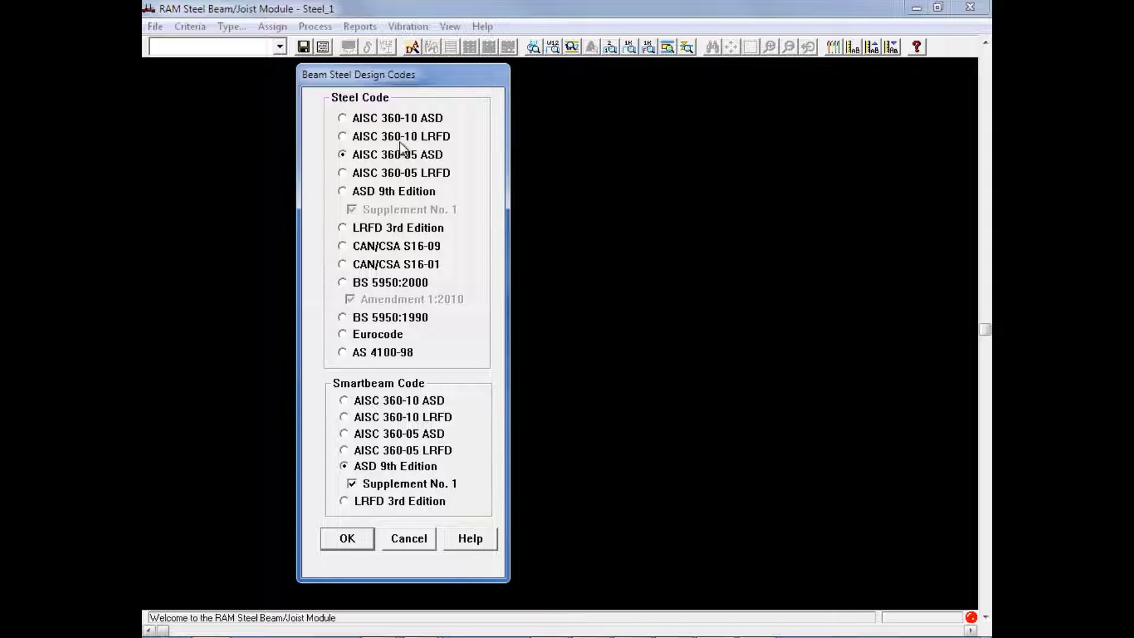
mouse_move(342, 137)
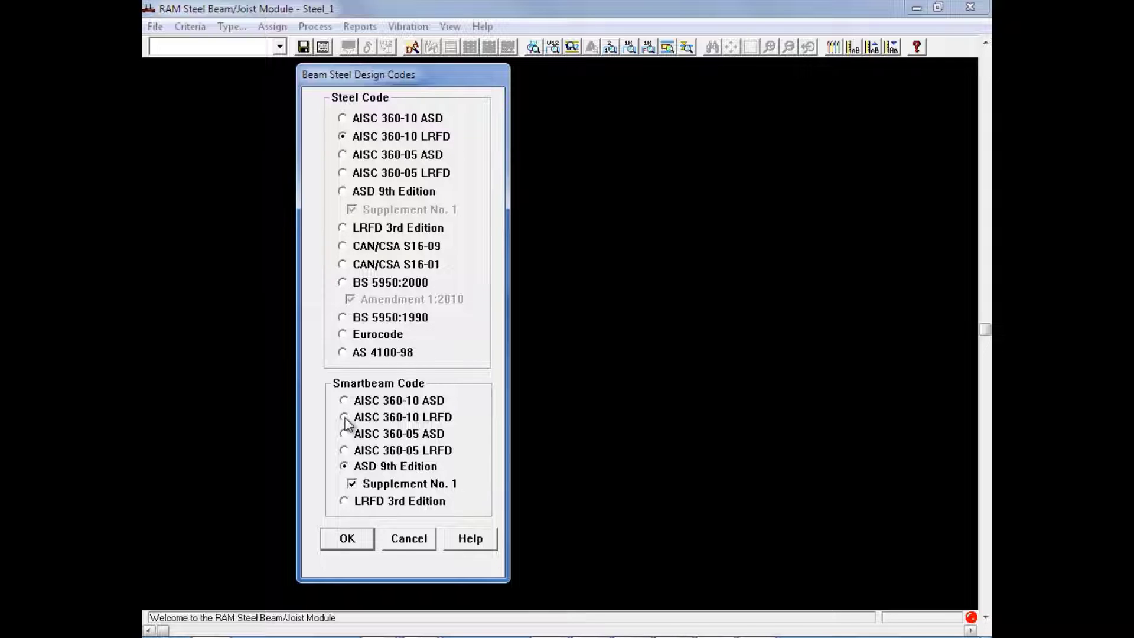
left_click(343, 417)
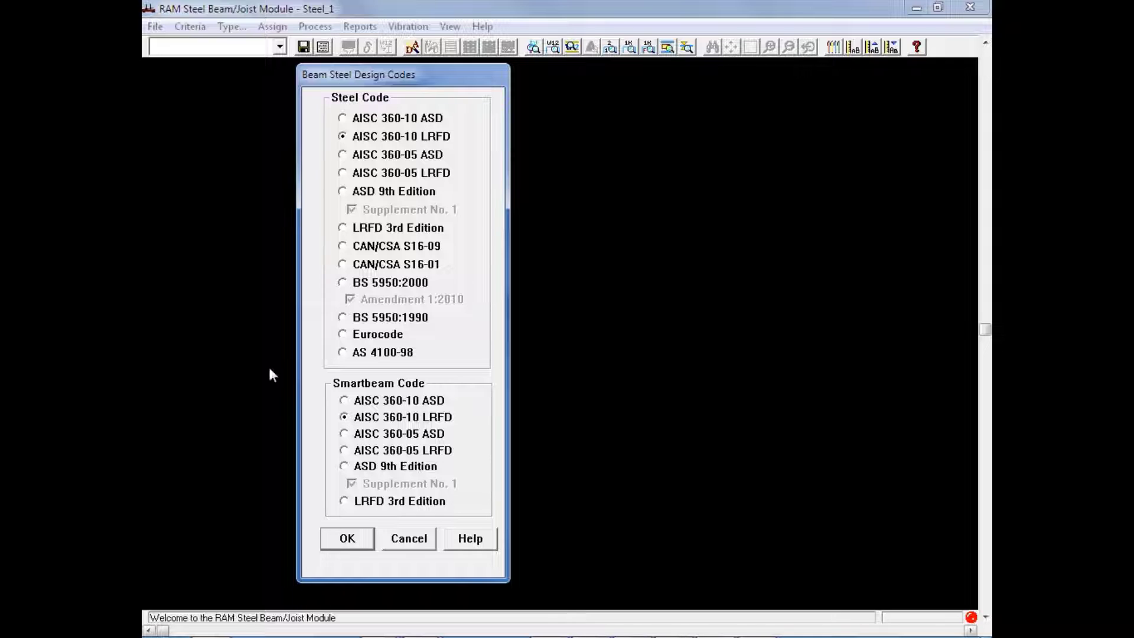
mouse_move(344, 534)
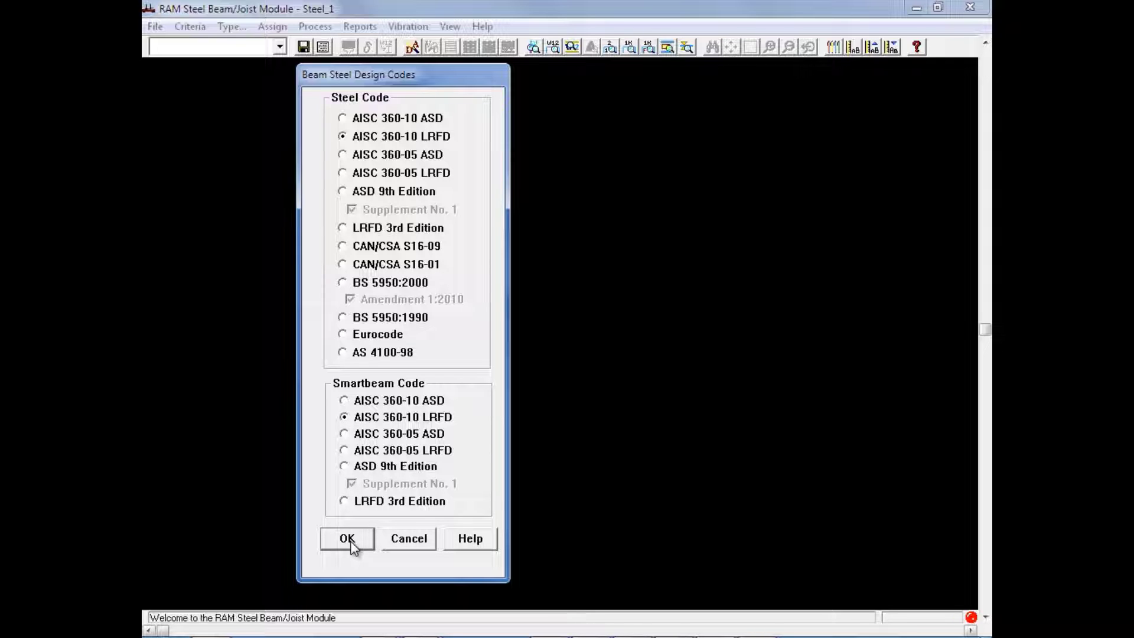
left_click(348, 538)
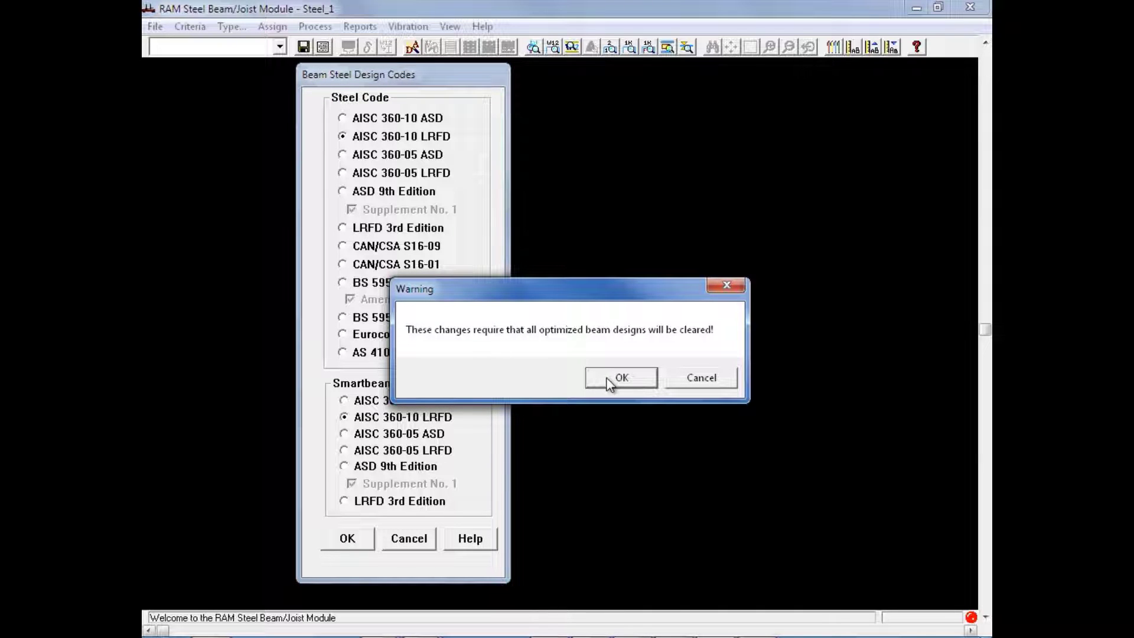
left_click(620, 376)
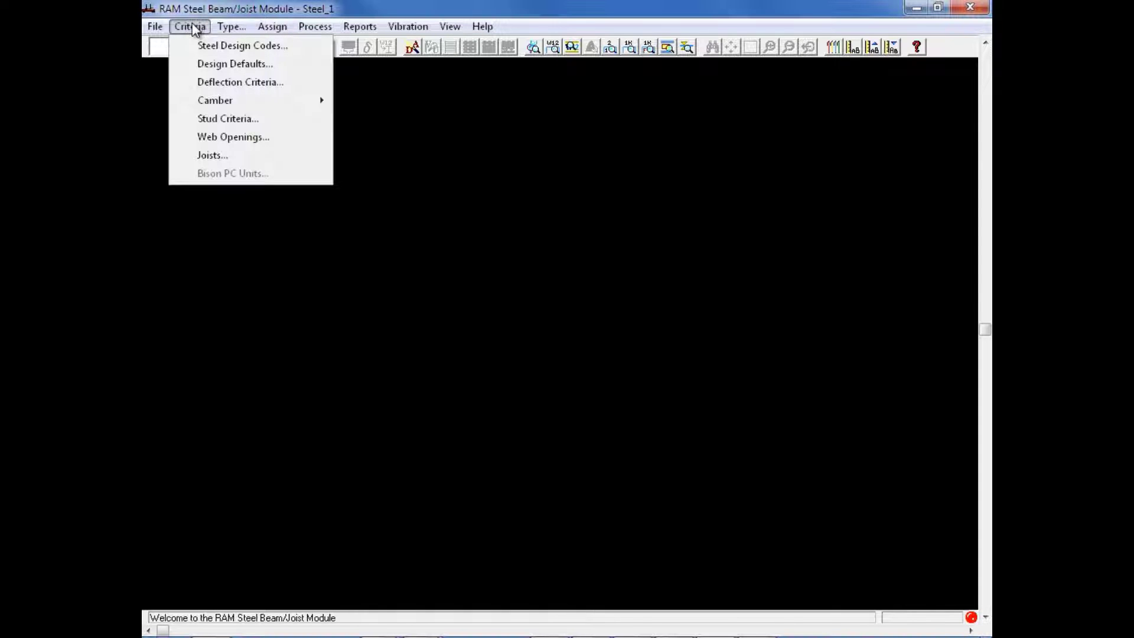
Step: Enable Reduce Ieff per AISC 360 Commentary (0.75) in Design Defaults and accept the warning
left_click(233, 63)
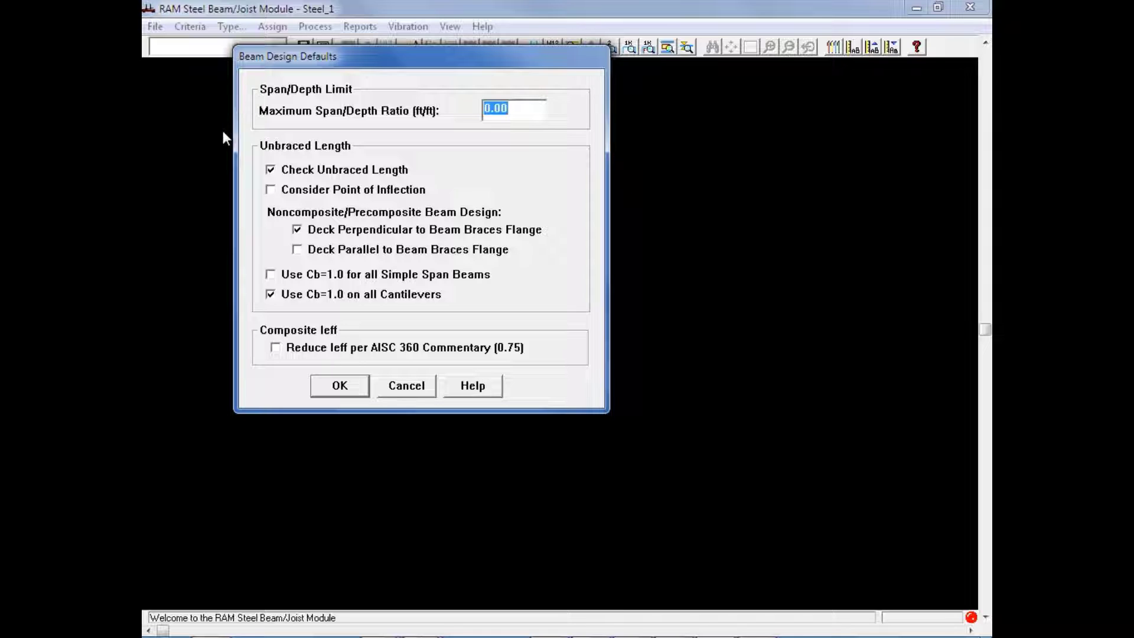
mouse_move(264, 130)
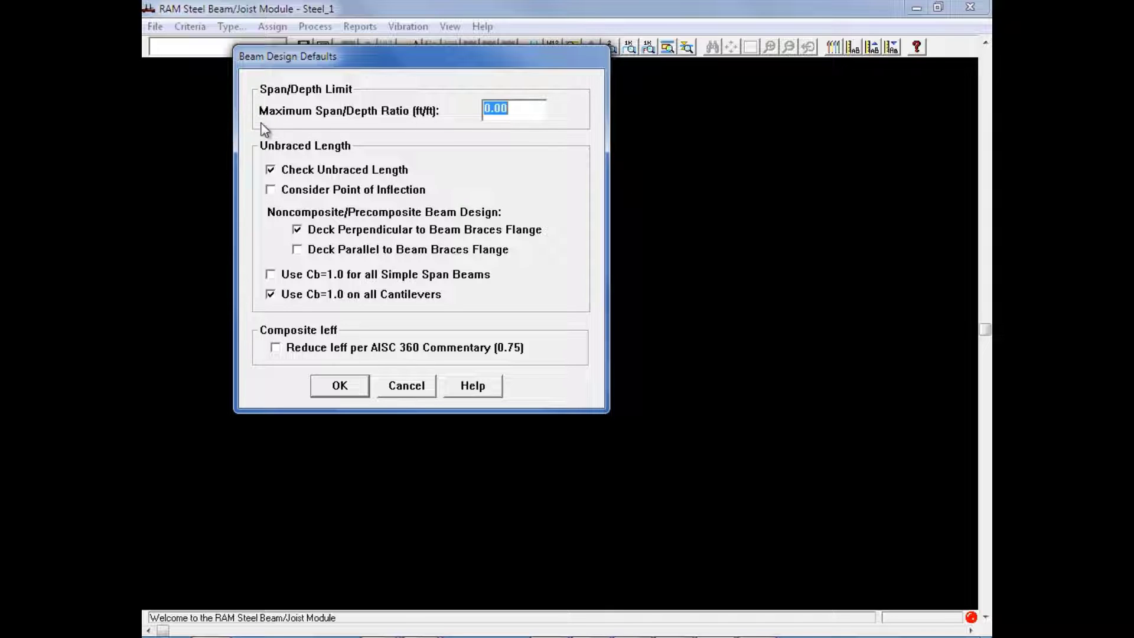
mouse_move(321, 119)
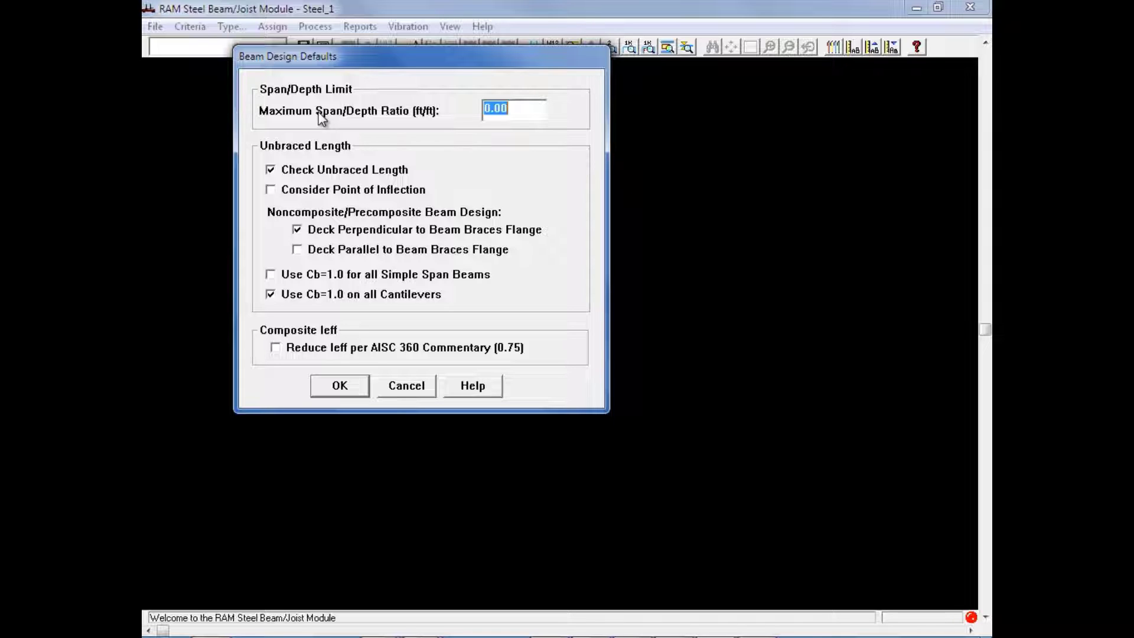
mouse_move(371, 182)
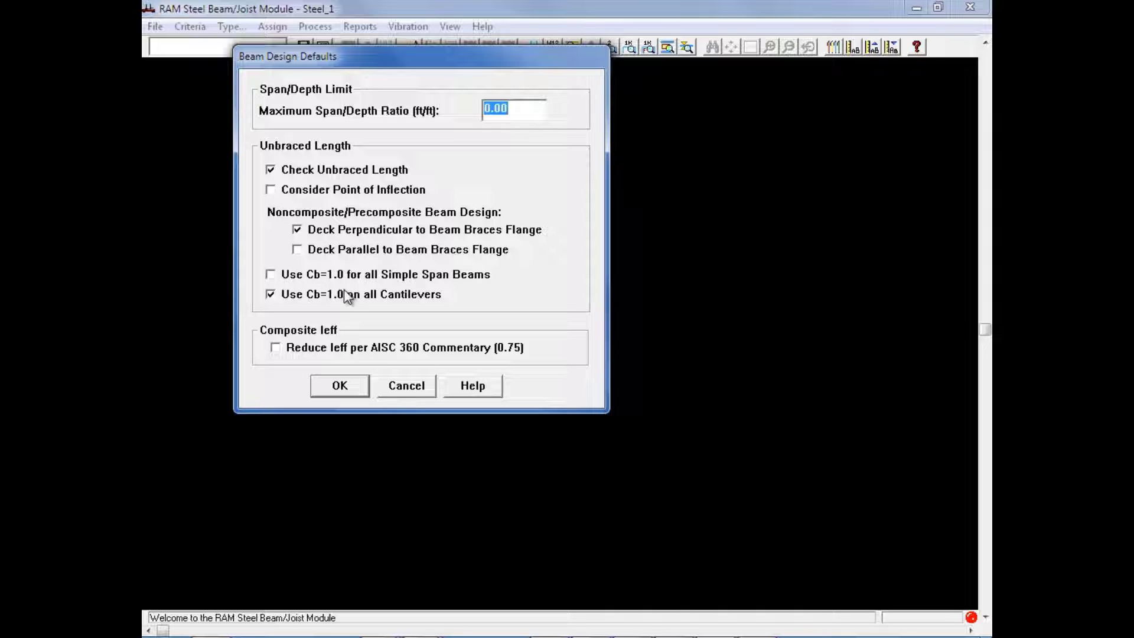
left_click(275, 347)
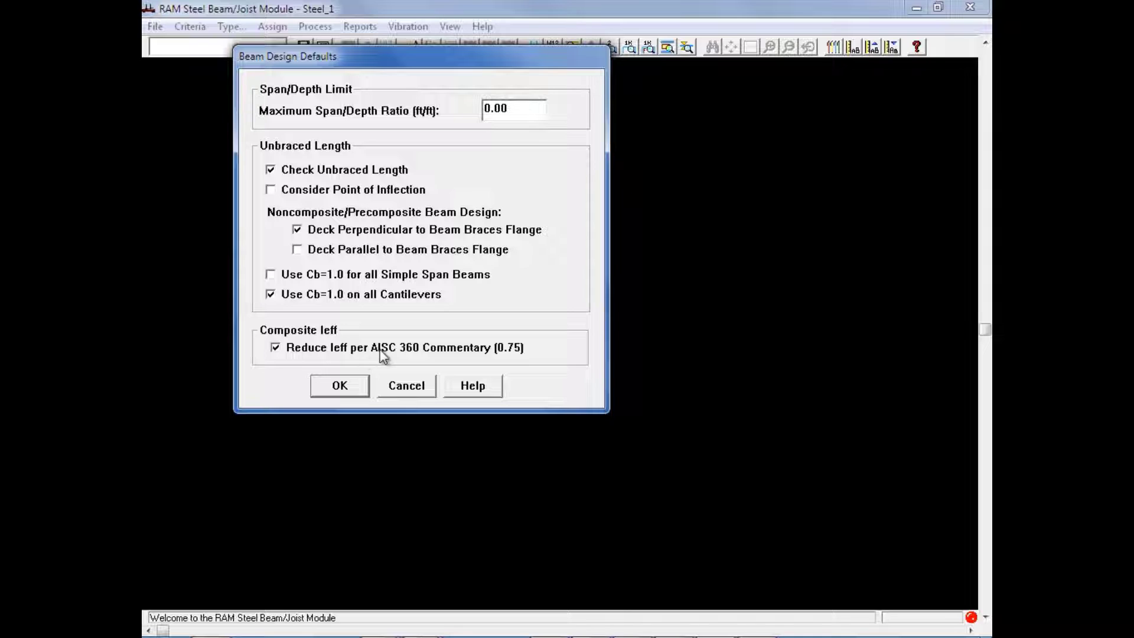
mouse_move(448, 356)
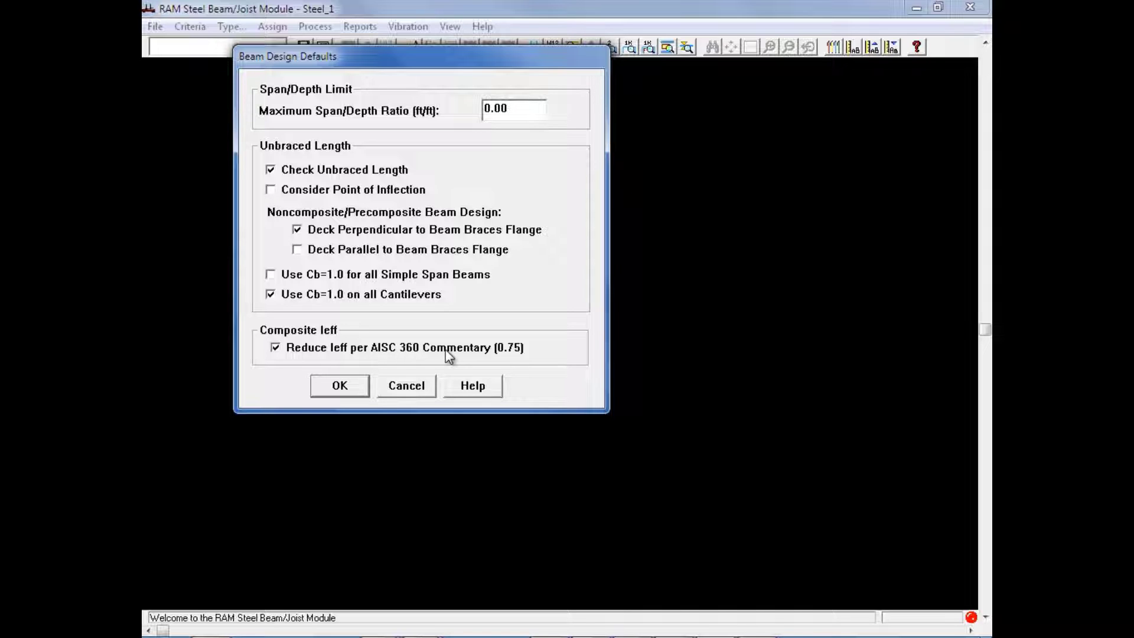
mouse_move(423, 356)
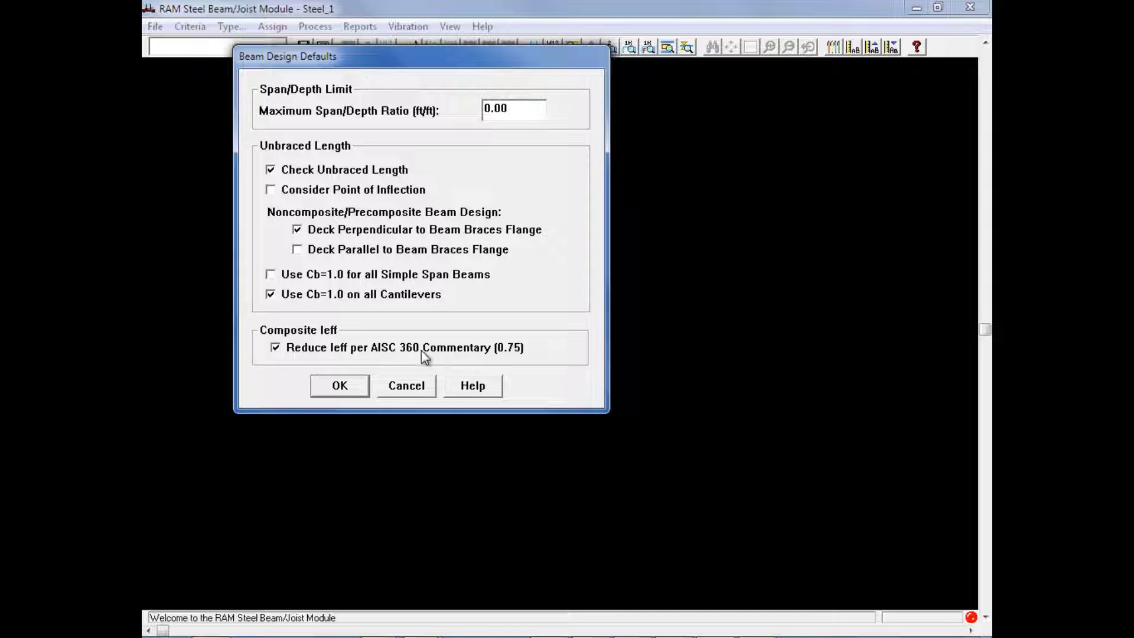
mouse_move(362, 391)
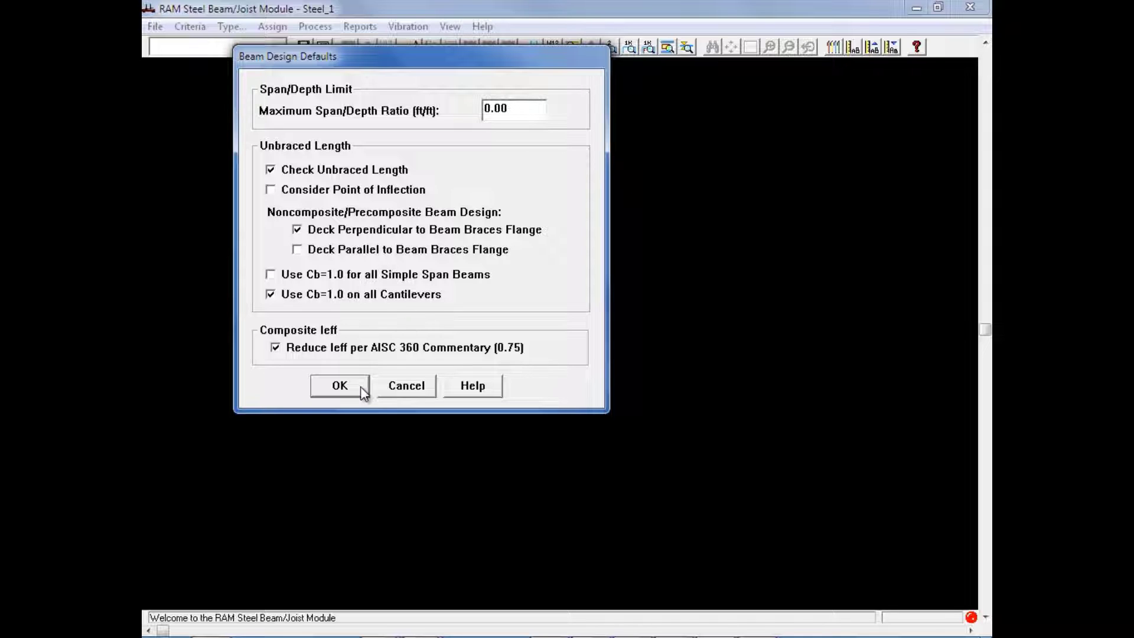
mouse_move(340, 391)
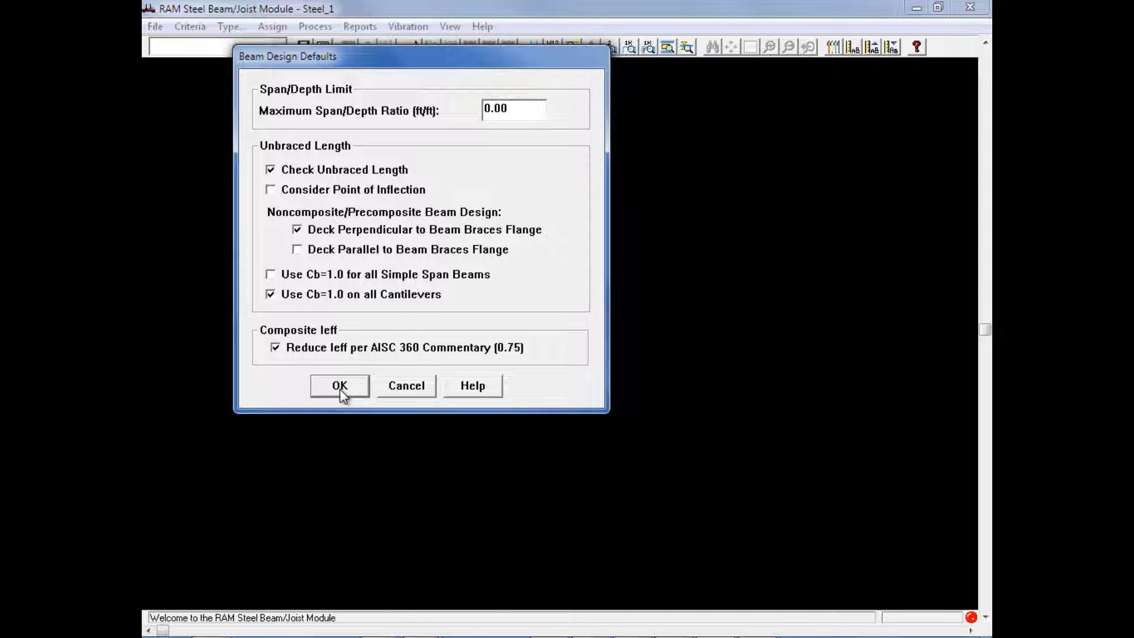
left_click(339, 385)
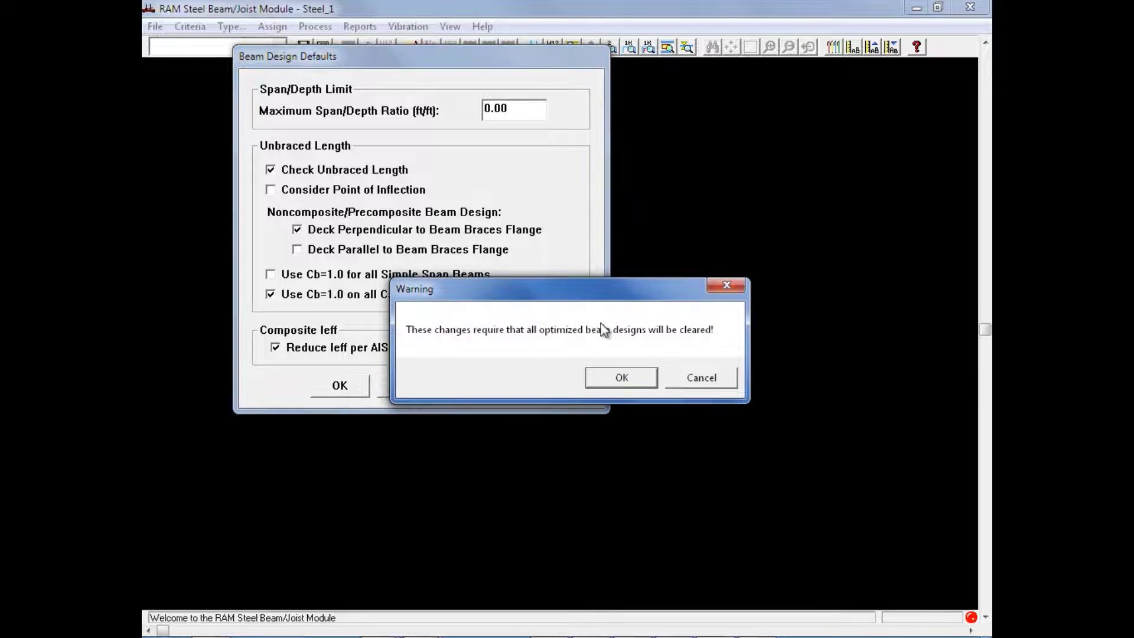
left_click(620, 377)
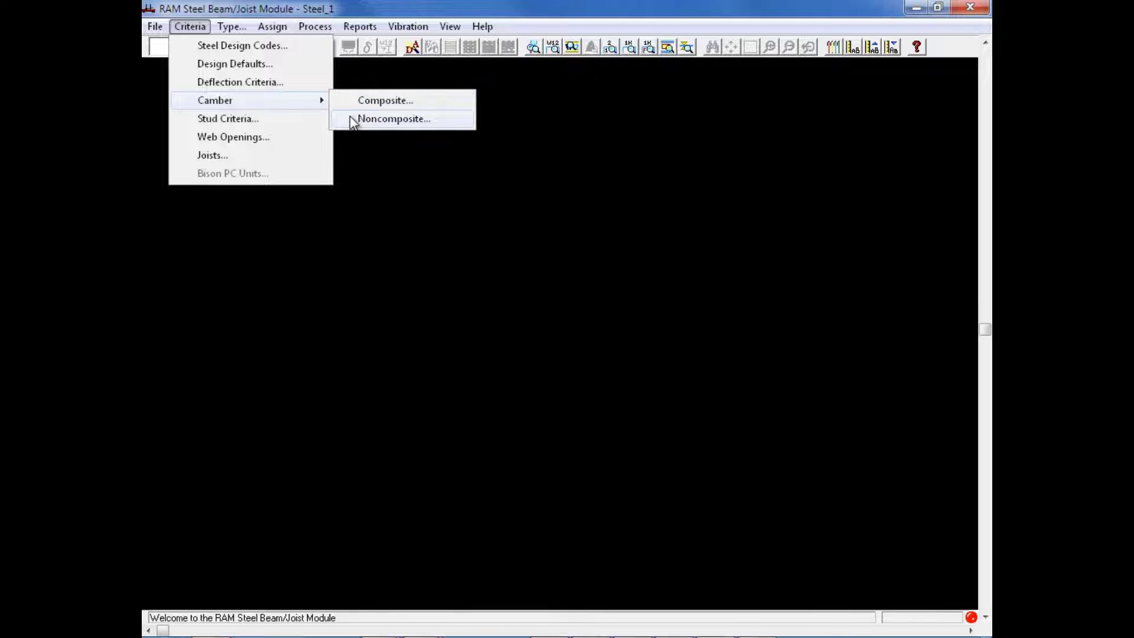
mouse_move(371, 107)
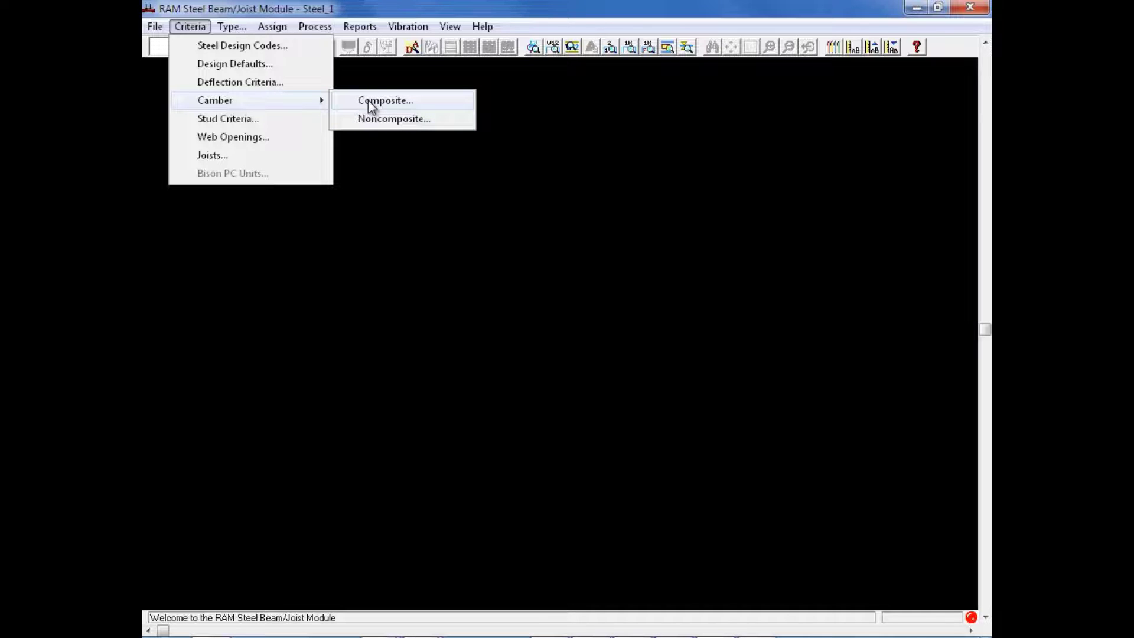
left_click(385, 99)
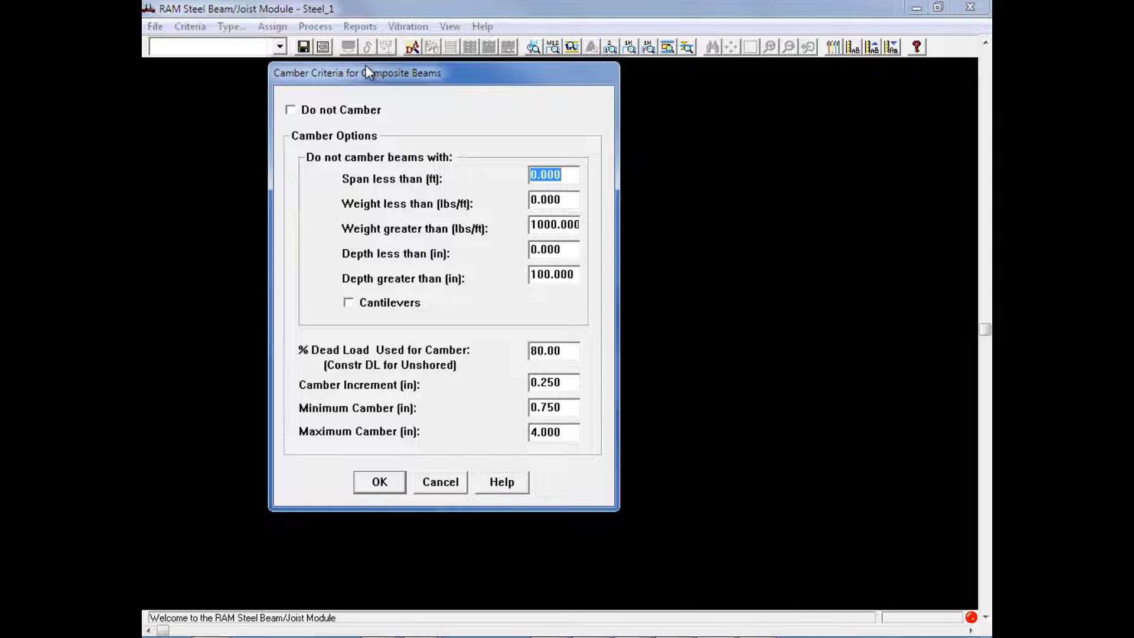
mouse_move(427, 122)
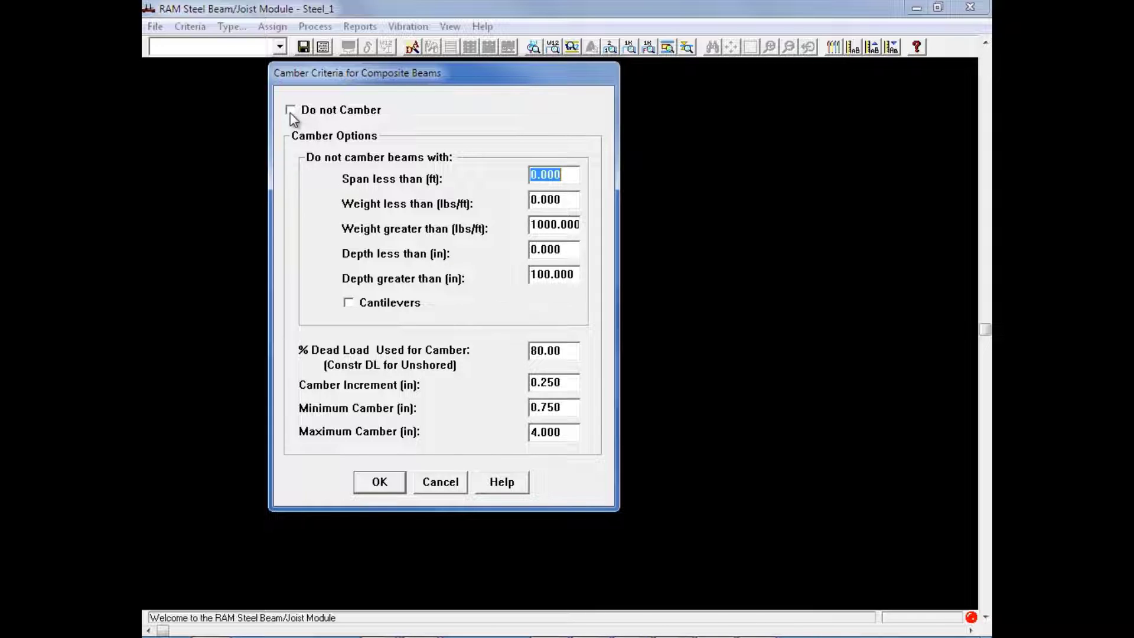
mouse_move(424, 188)
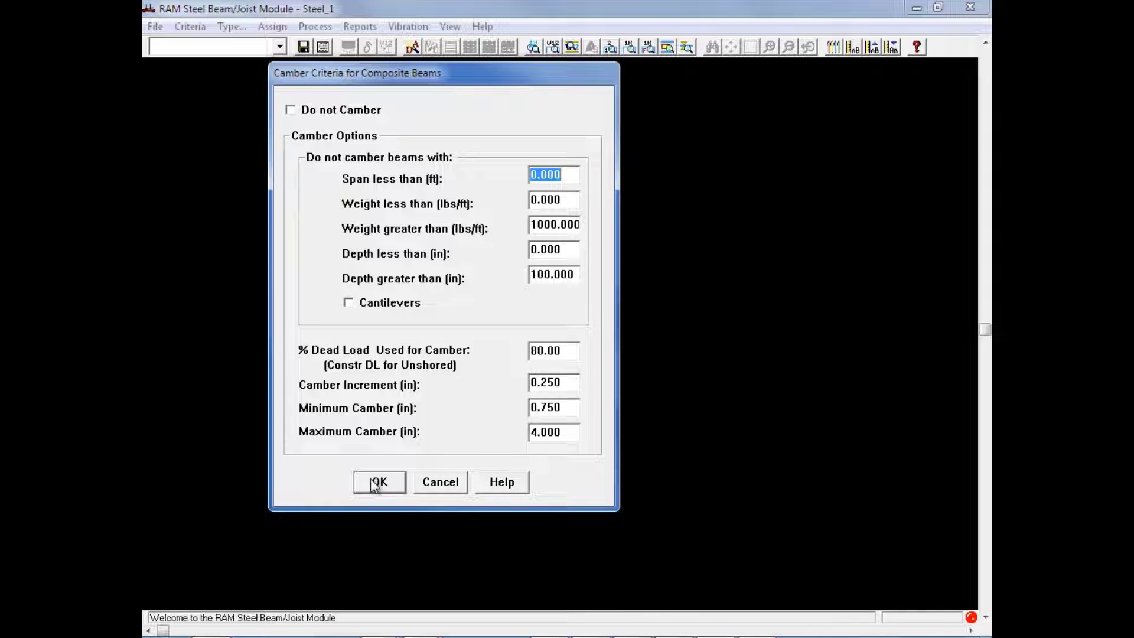
left_click(189, 26)
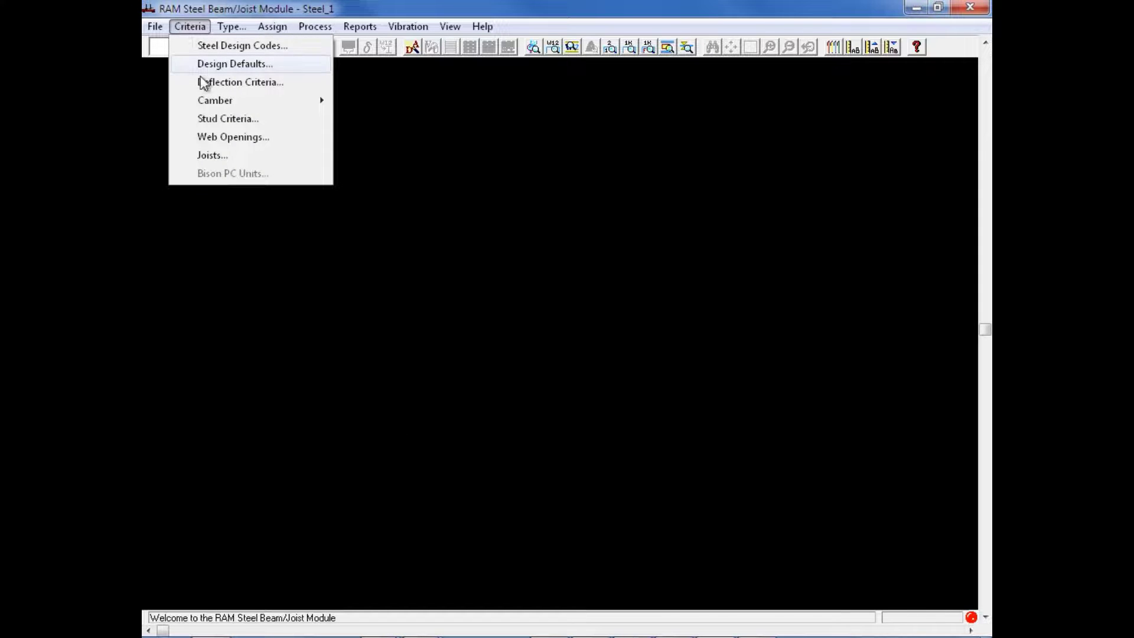
mouse_move(215, 100)
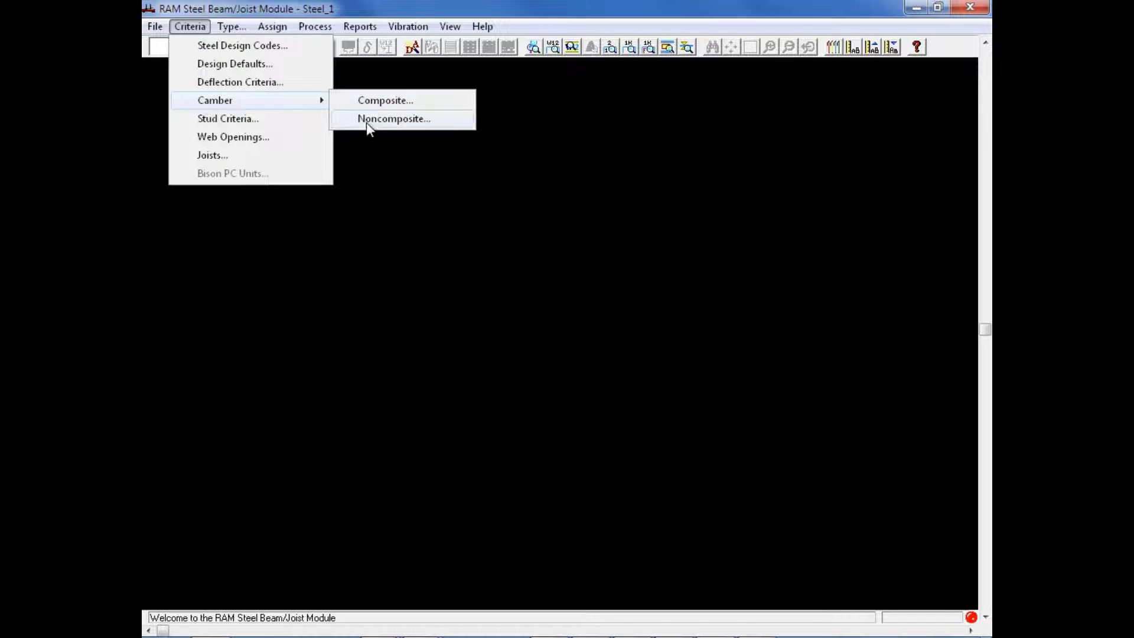
Step: Set noncomposite beams to Do not Camber and accept clearing optimized designs
left_click(394, 118)
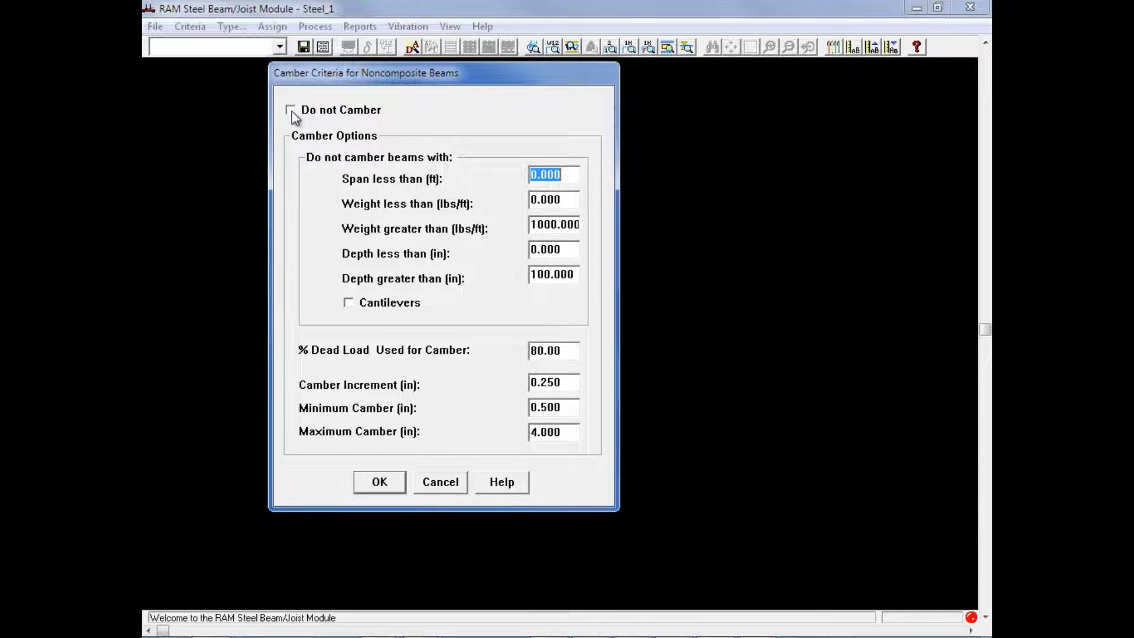
left_click(289, 110)
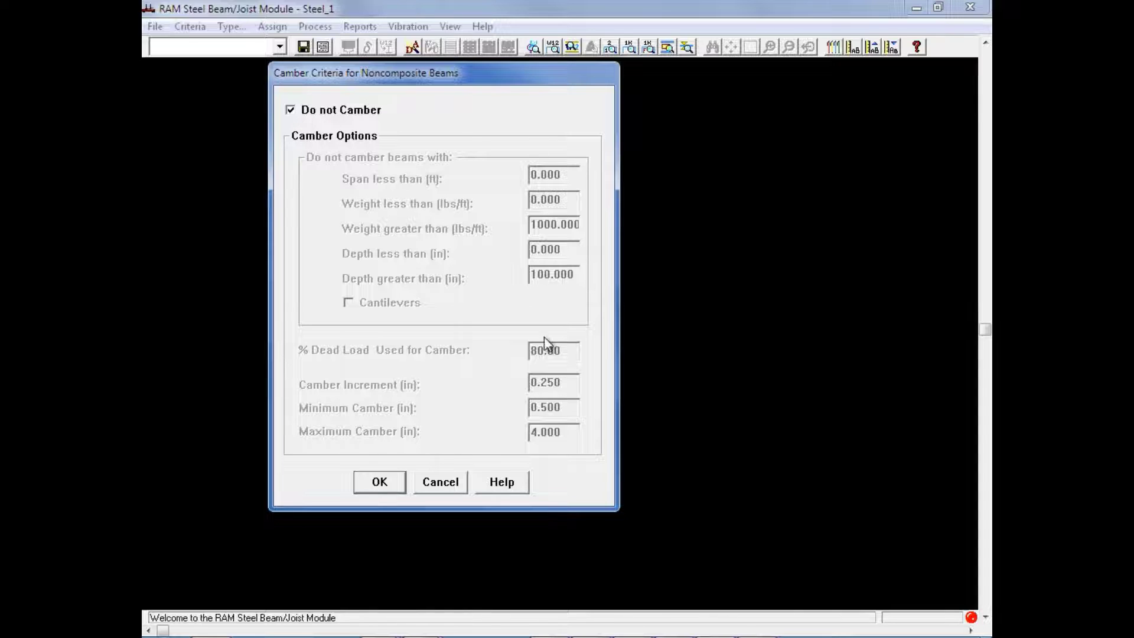
mouse_move(549, 433)
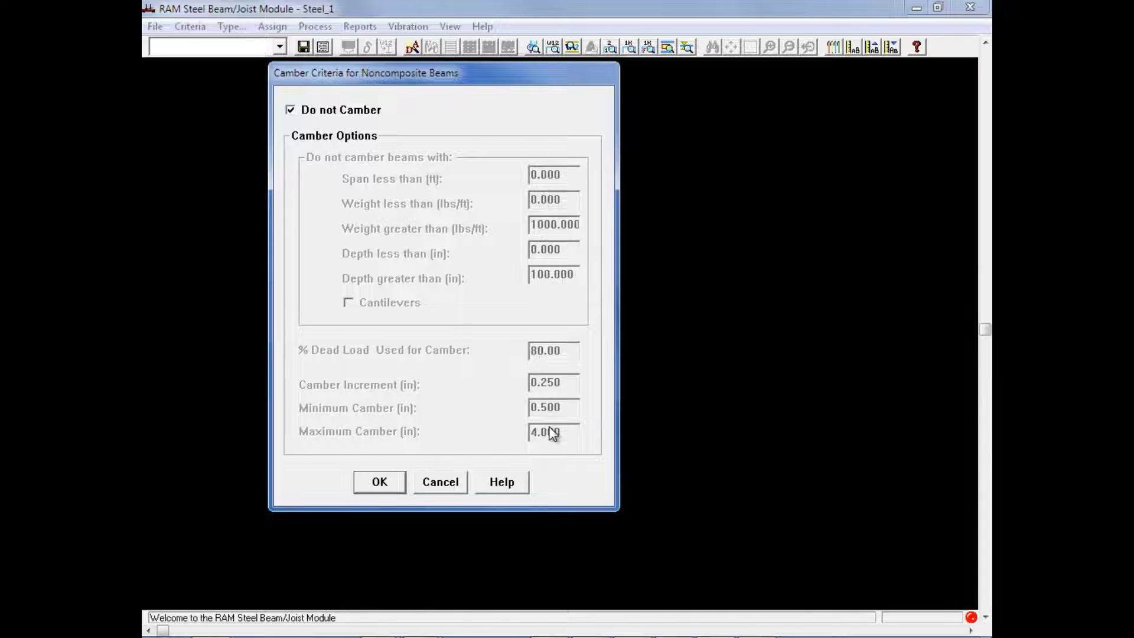
mouse_move(444, 391)
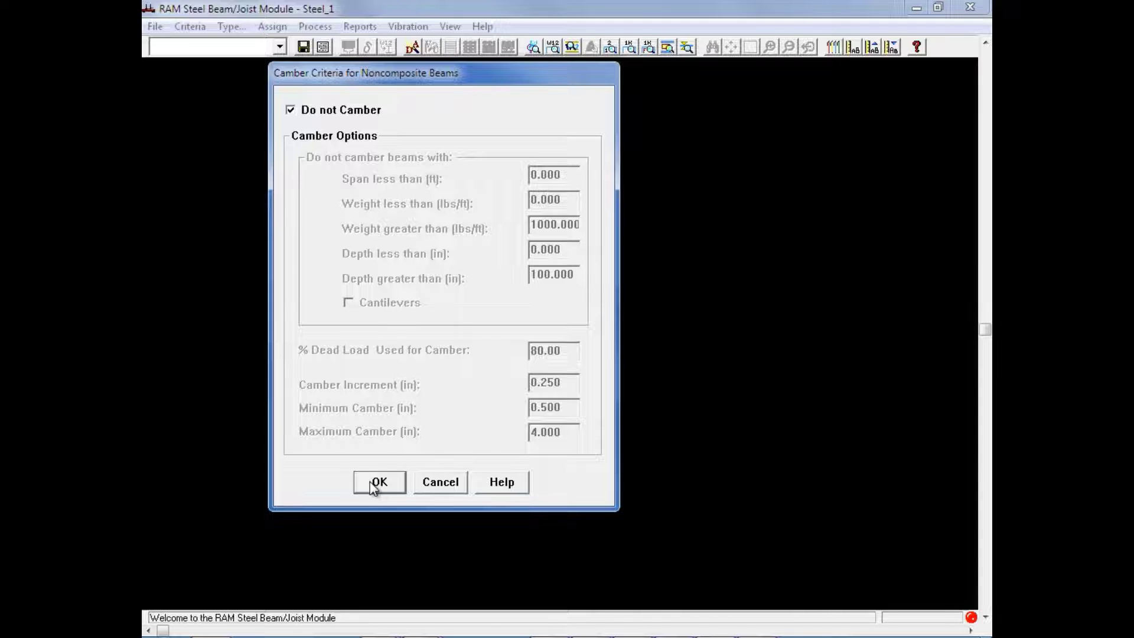
left_click(379, 482)
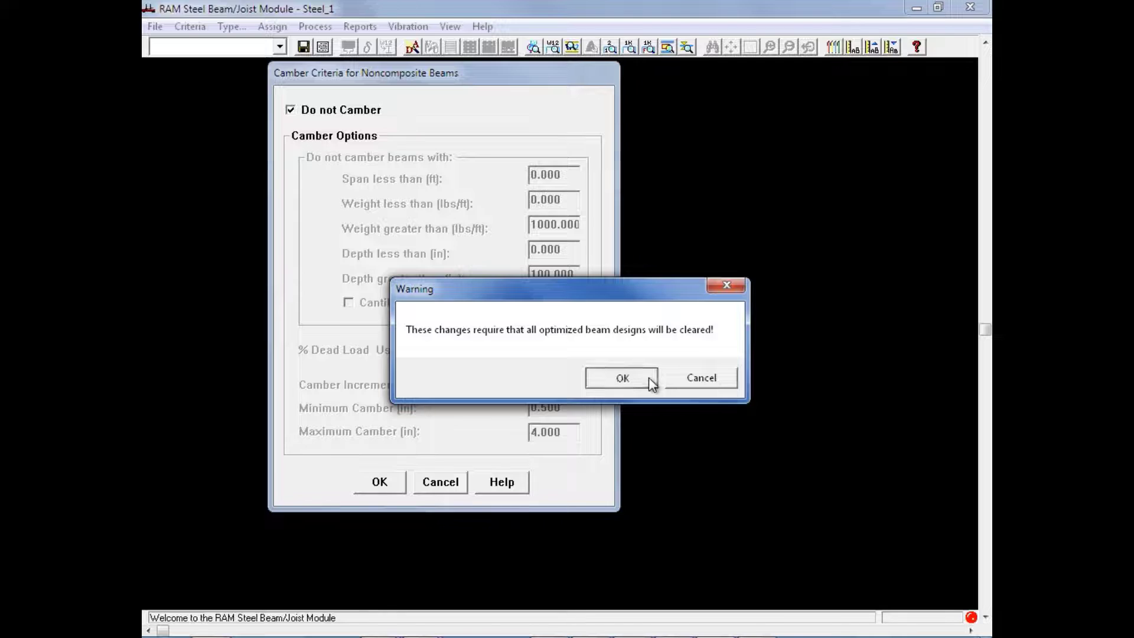
left_click(622, 378)
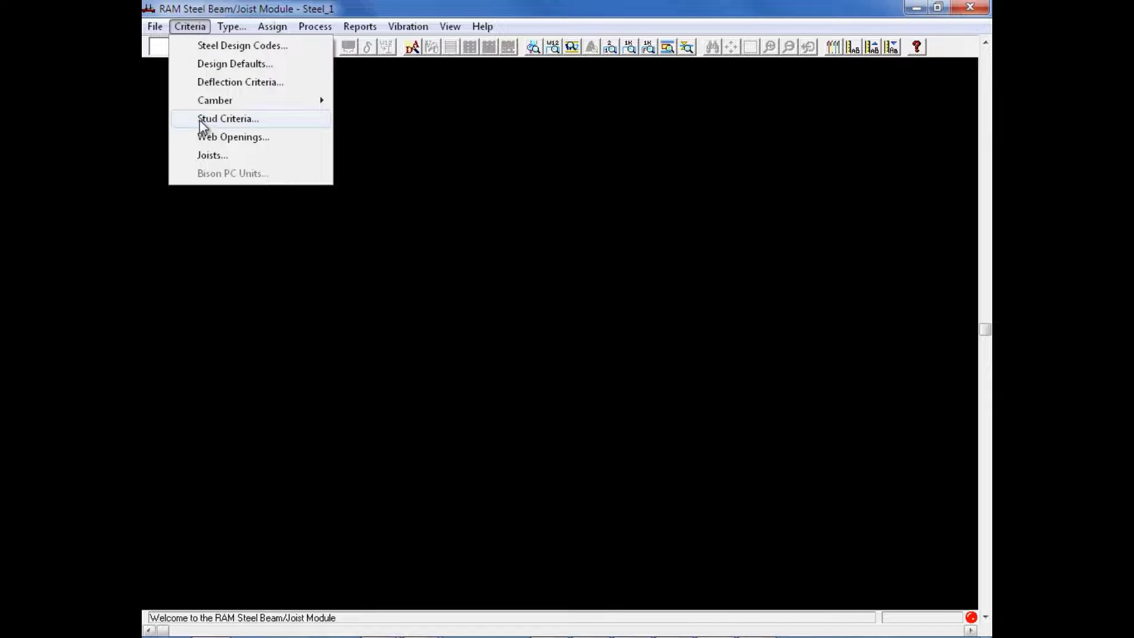
Step: Review Stud Criteria showing 100% maximum and 25% minimum composite defaults
left_click(226, 118)
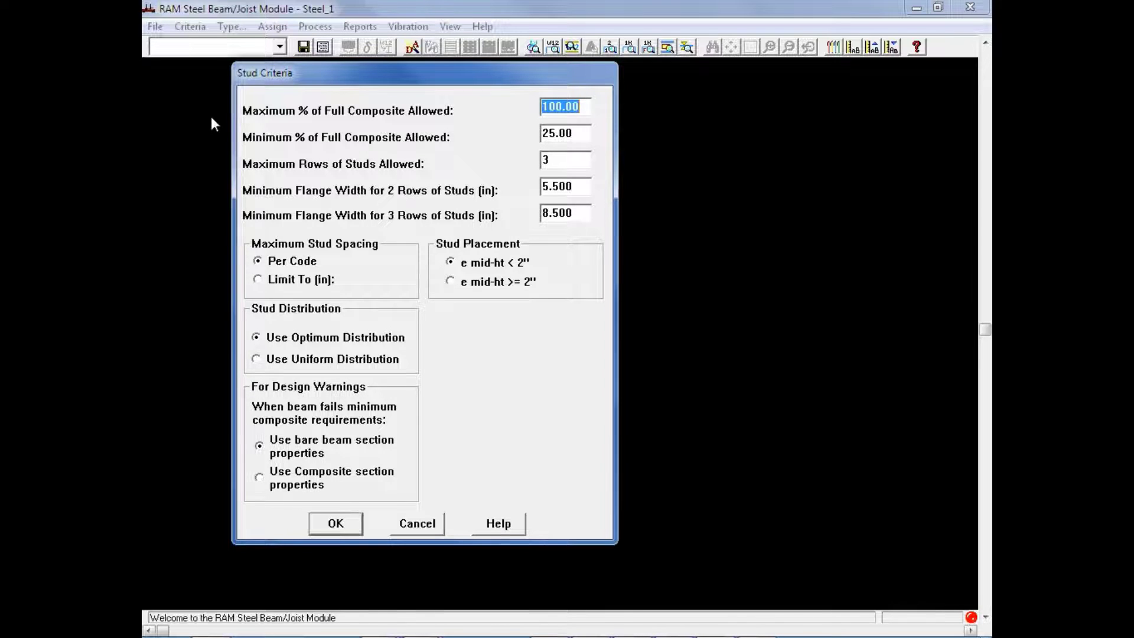
mouse_move(483, 84)
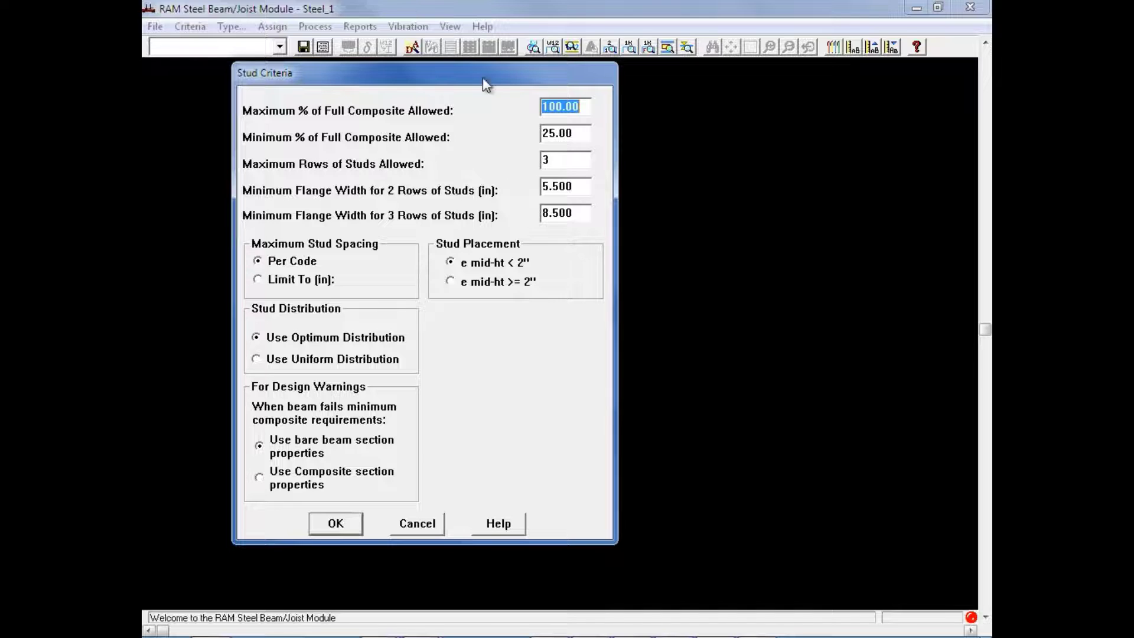
mouse_move(418, 330)
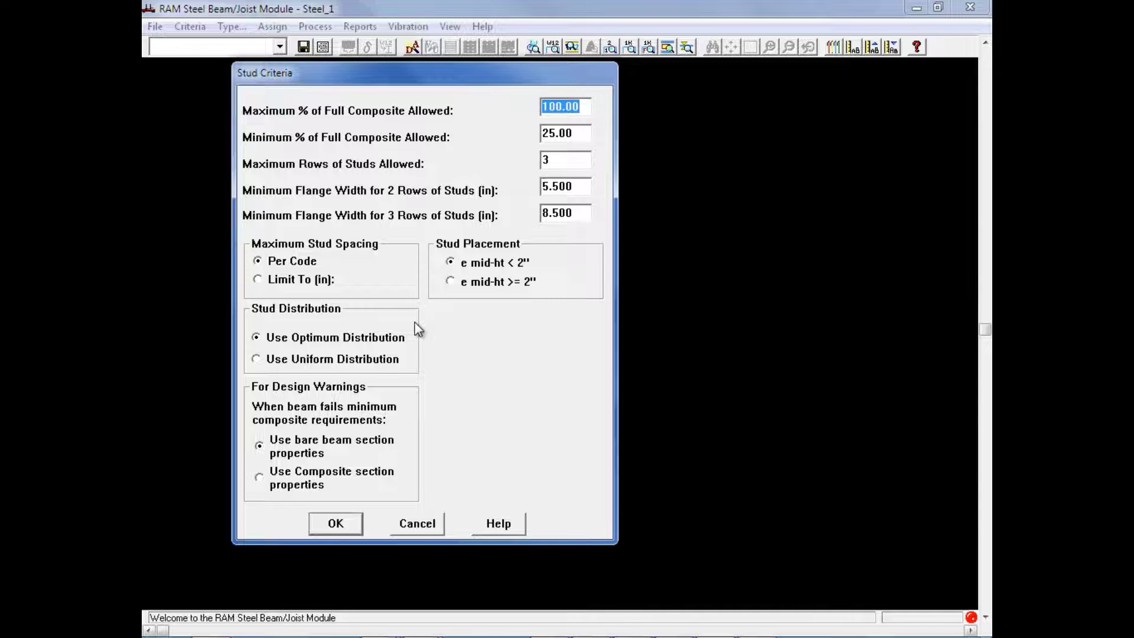
mouse_move(449, 152)
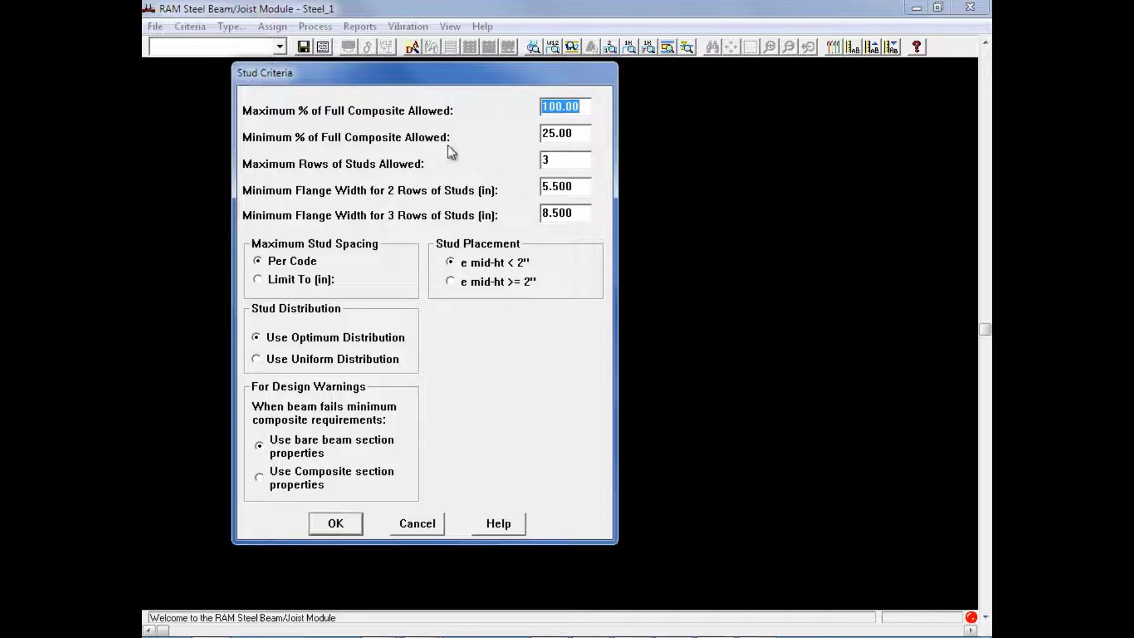
mouse_move(307, 333)
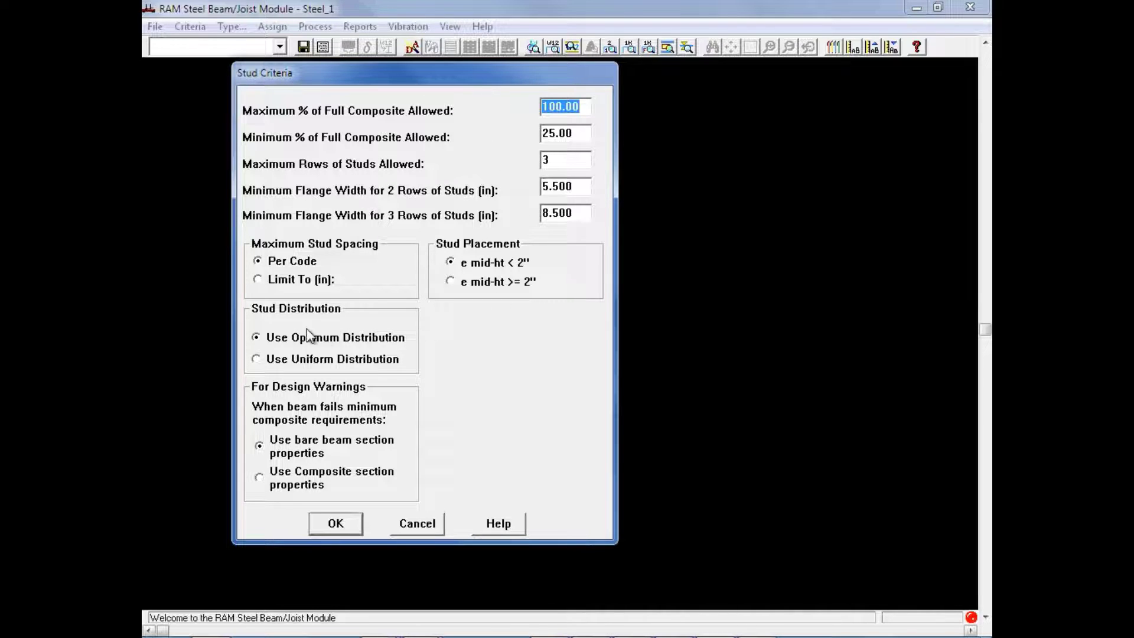
mouse_move(250, 326)
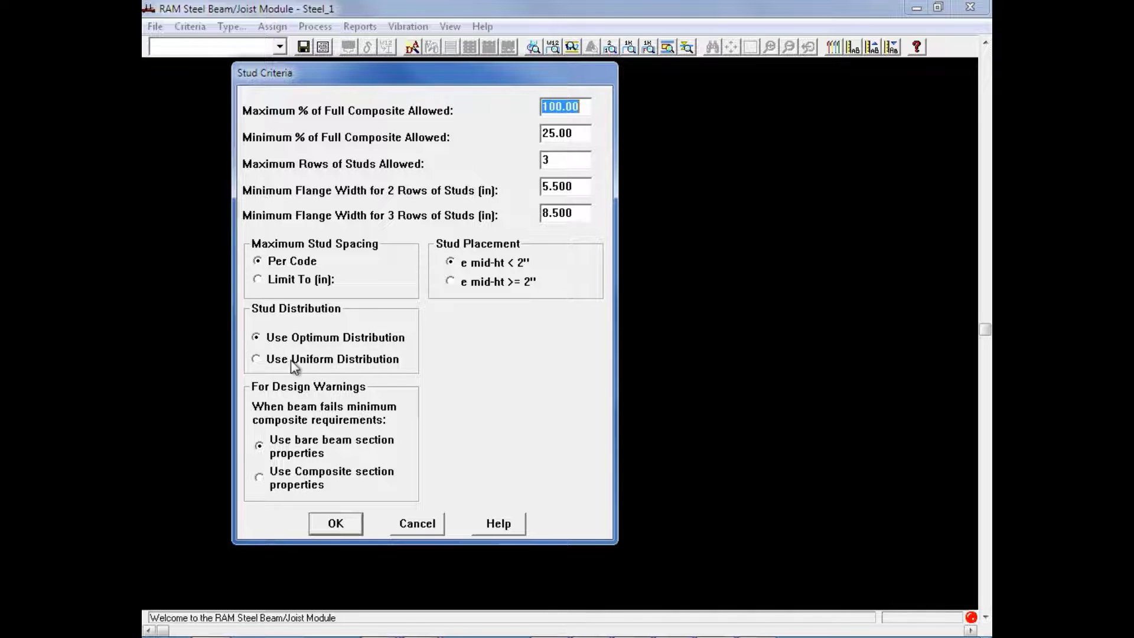
mouse_move(379, 365)
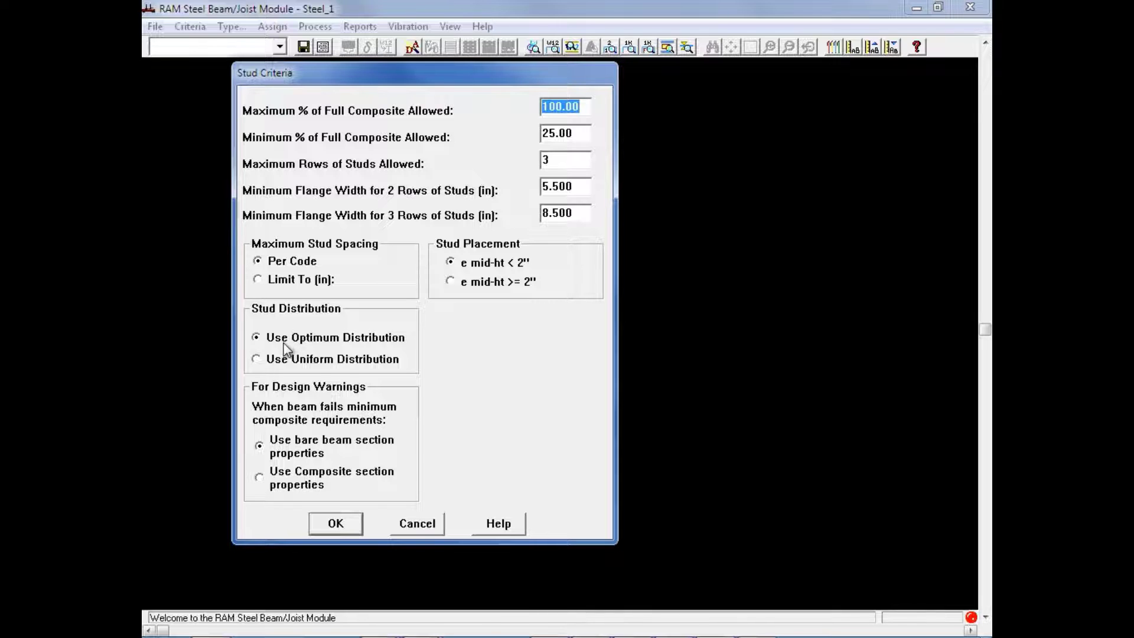
mouse_move(378, 358)
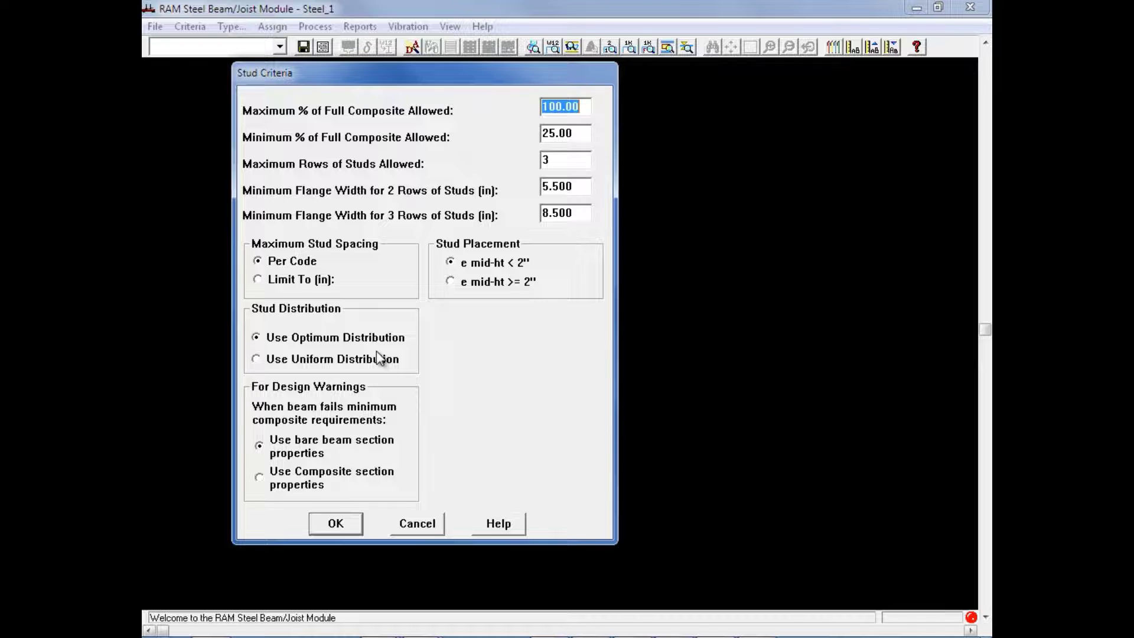
mouse_move(272, 369)
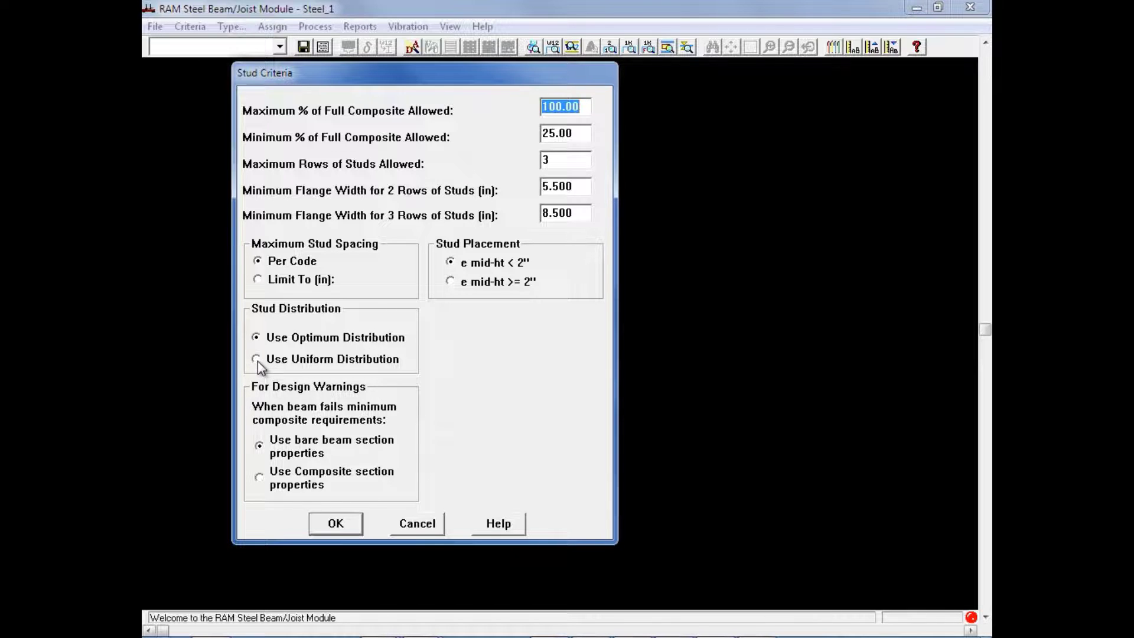
Step: Choose Use Uniform Distribution for studs instead of optimum
left_click(256, 359)
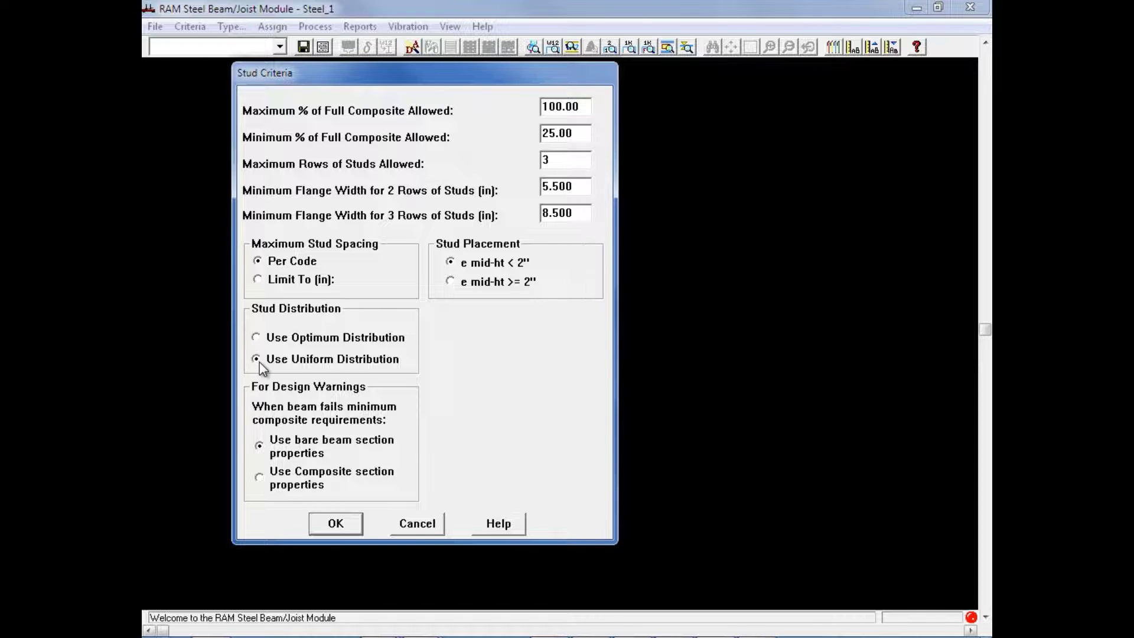
mouse_move(416, 141)
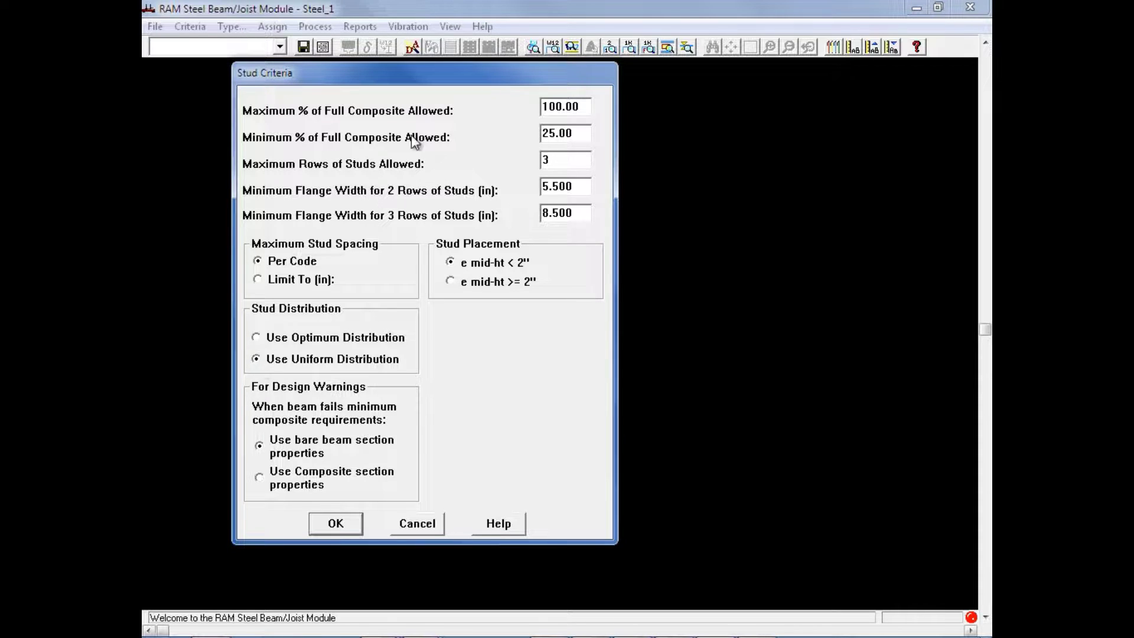
mouse_move(361, 153)
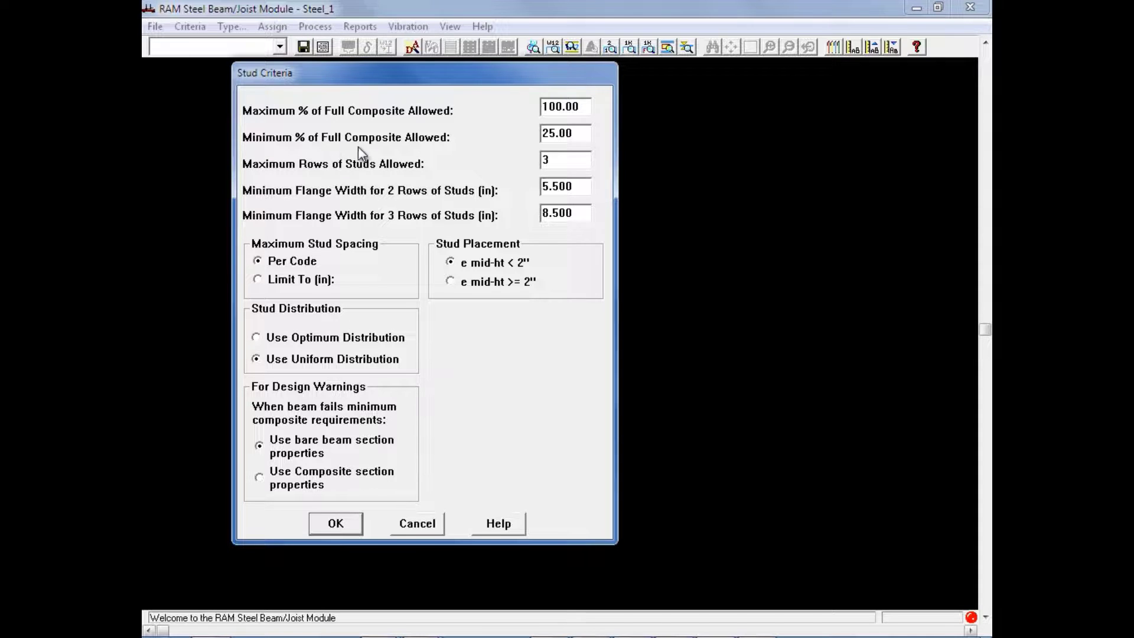
mouse_move(587, 150)
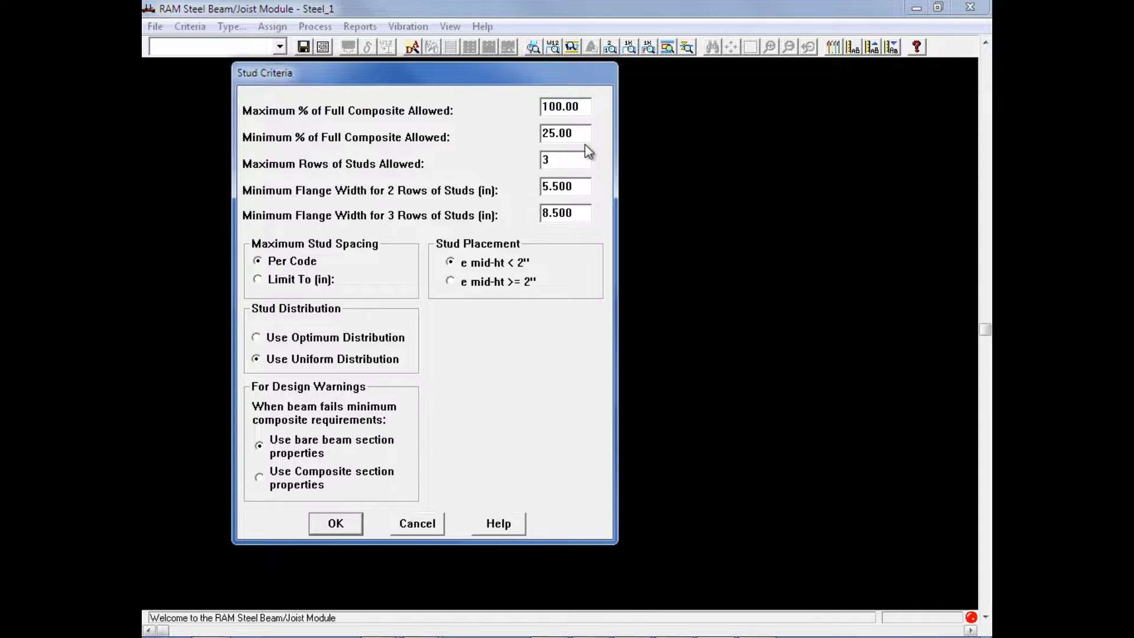
mouse_move(481, 434)
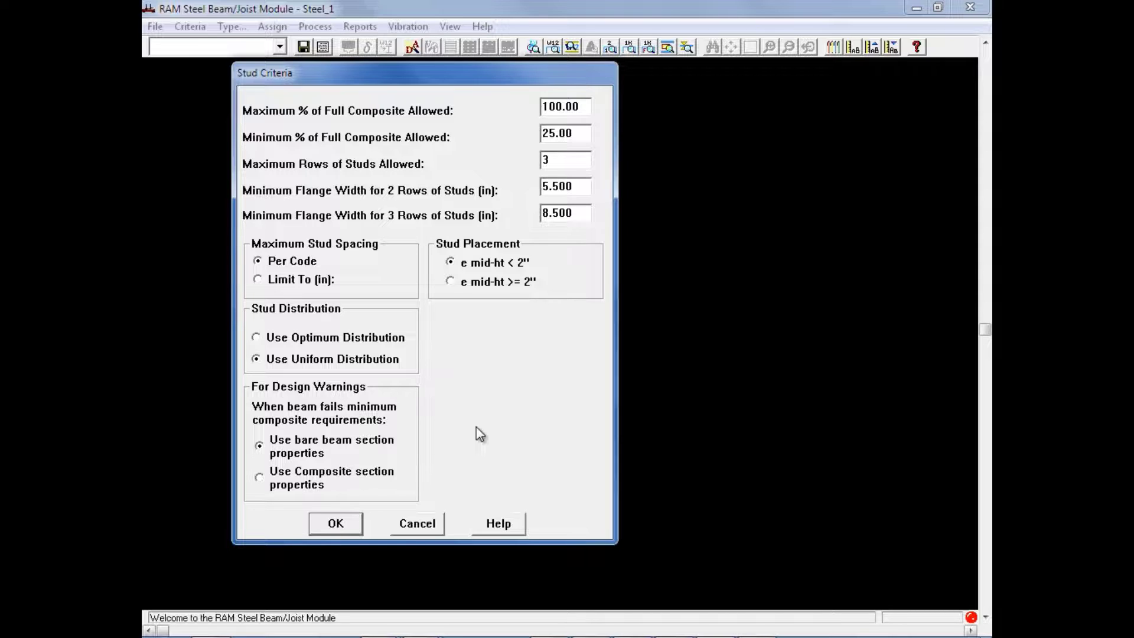
mouse_move(475, 437)
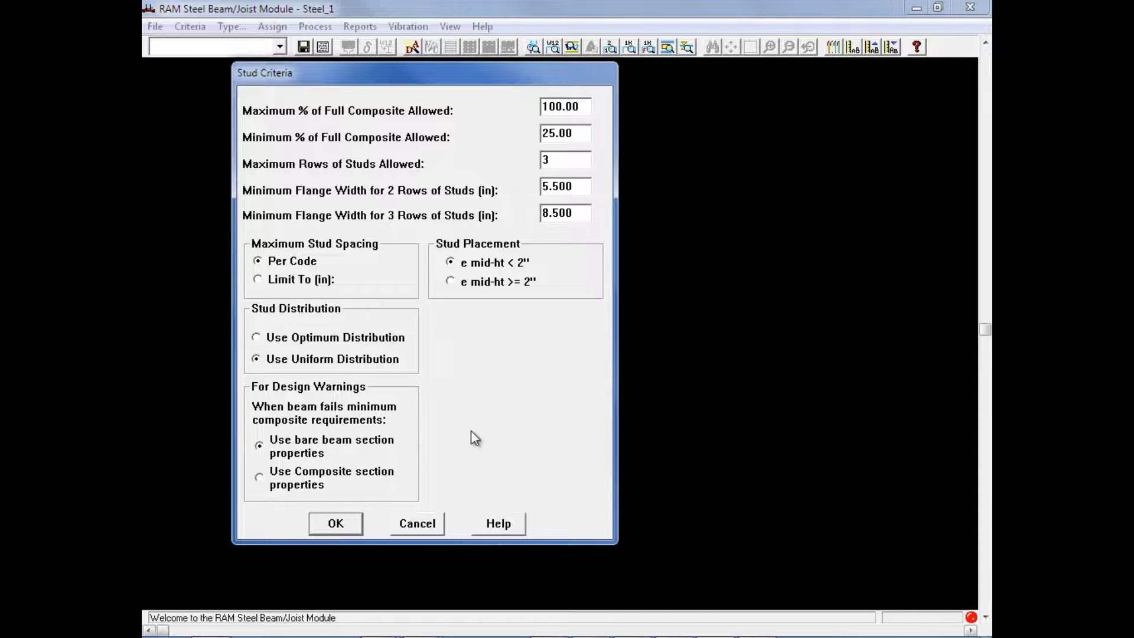
mouse_move(303, 463)
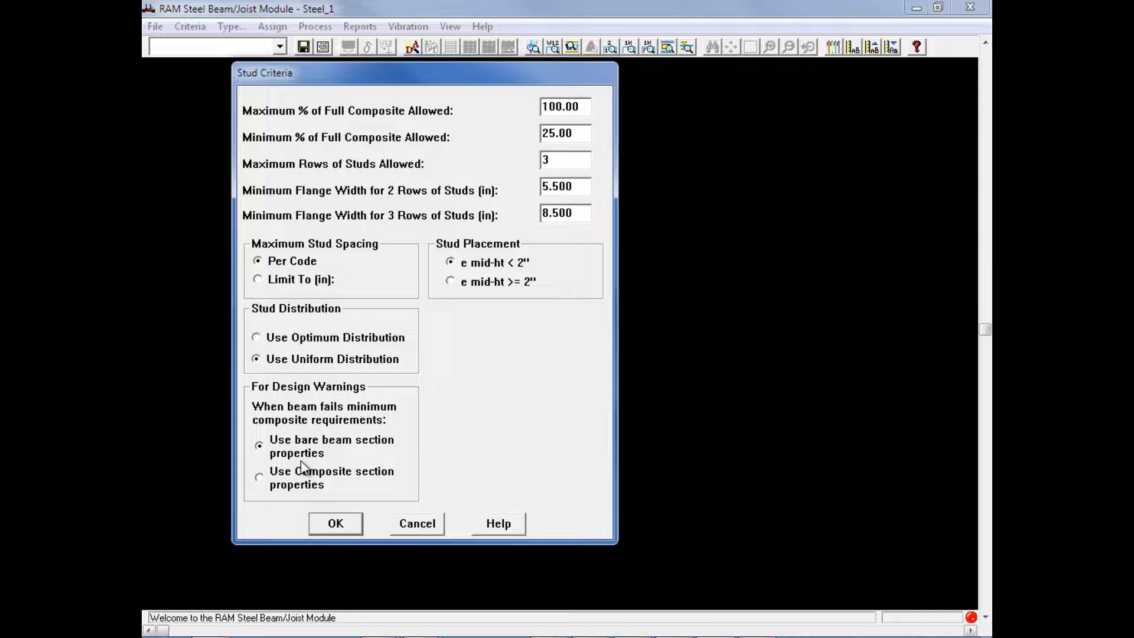
mouse_move(295, 481)
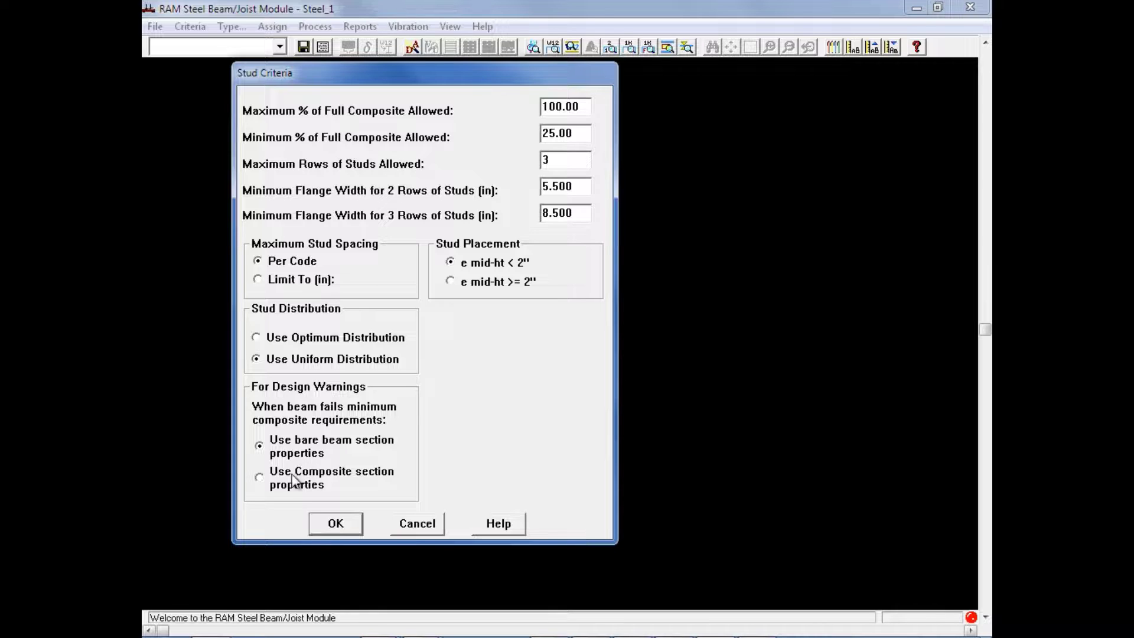
Step: Use composite section properties for design warnings and apply stud criteria, accepting the warning
left_click(259, 477)
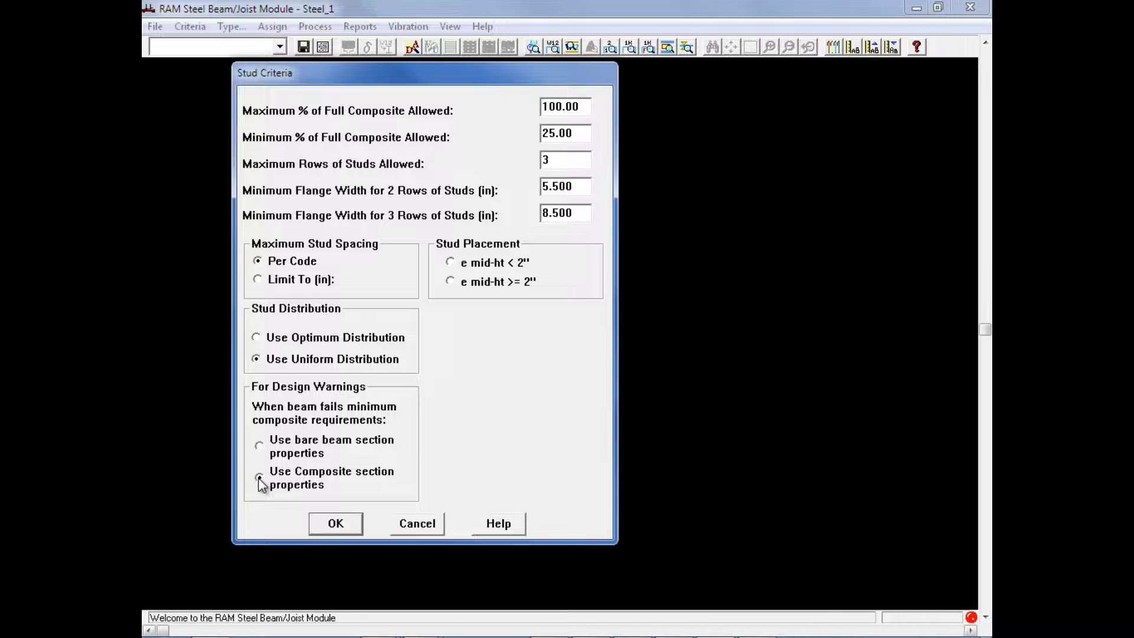
left_click(260, 479)
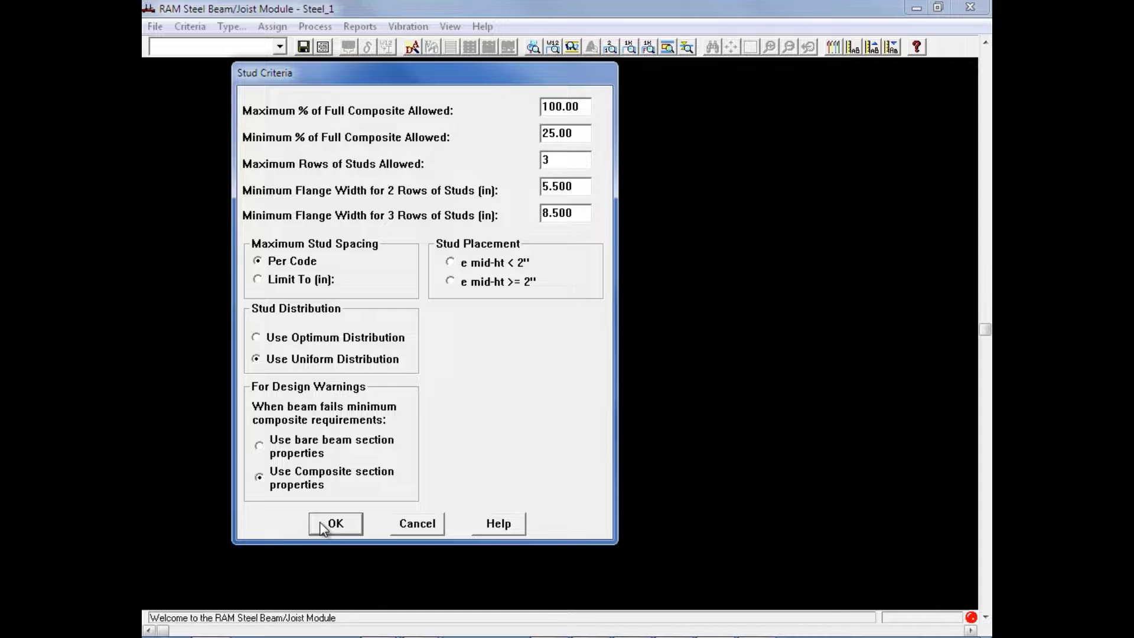
left_click(334, 524)
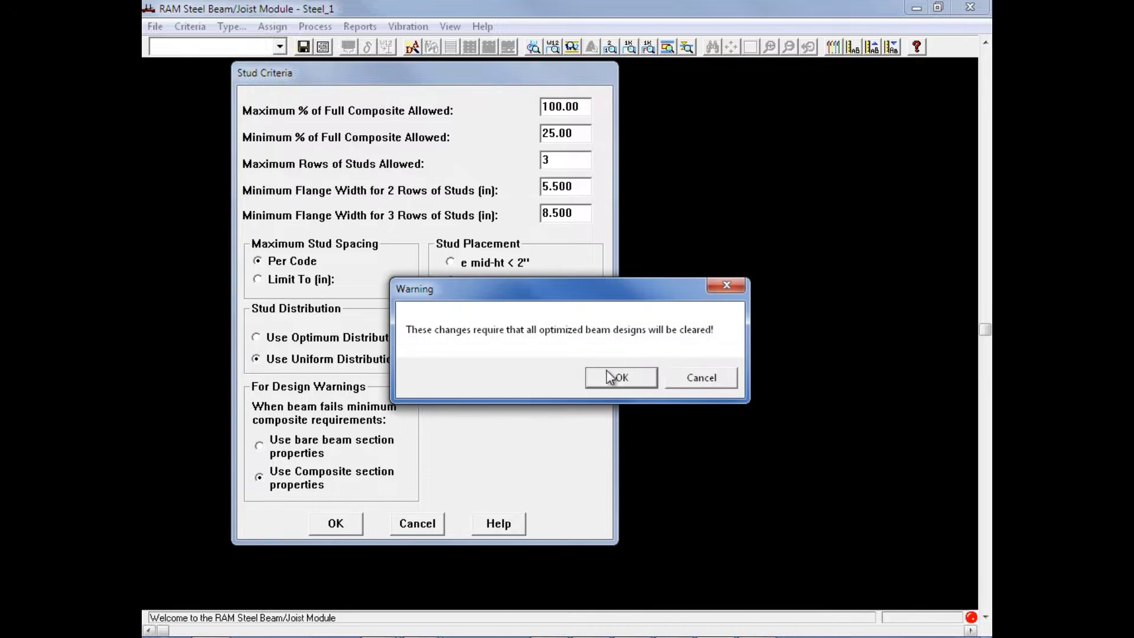
left_click(621, 378)
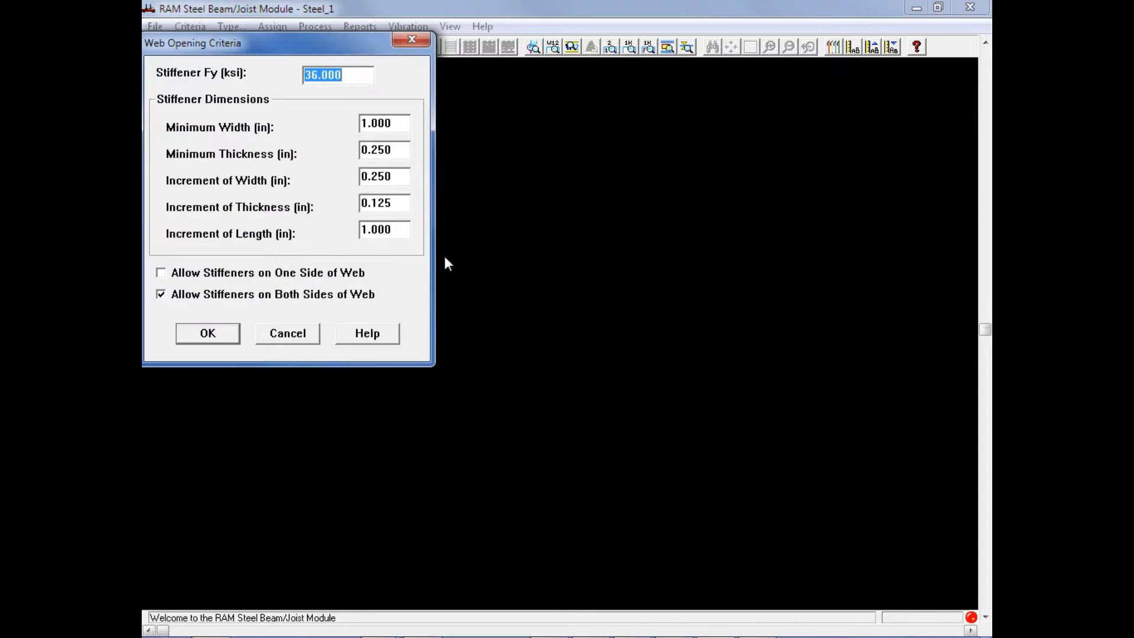
mouse_move(463, 261)
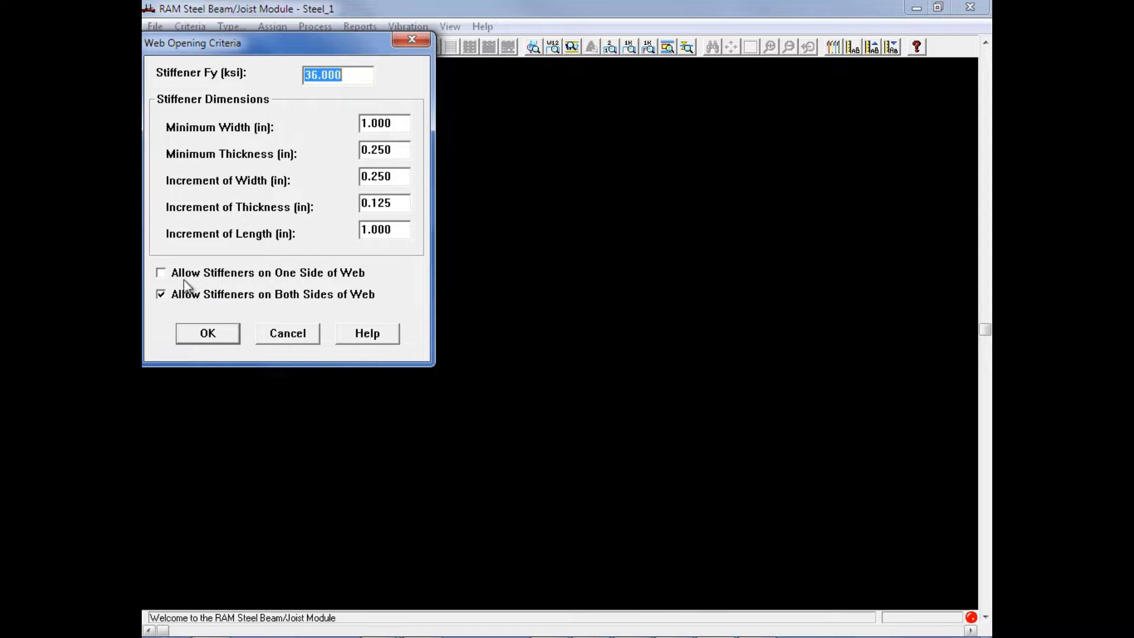
mouse_move(289, 283)
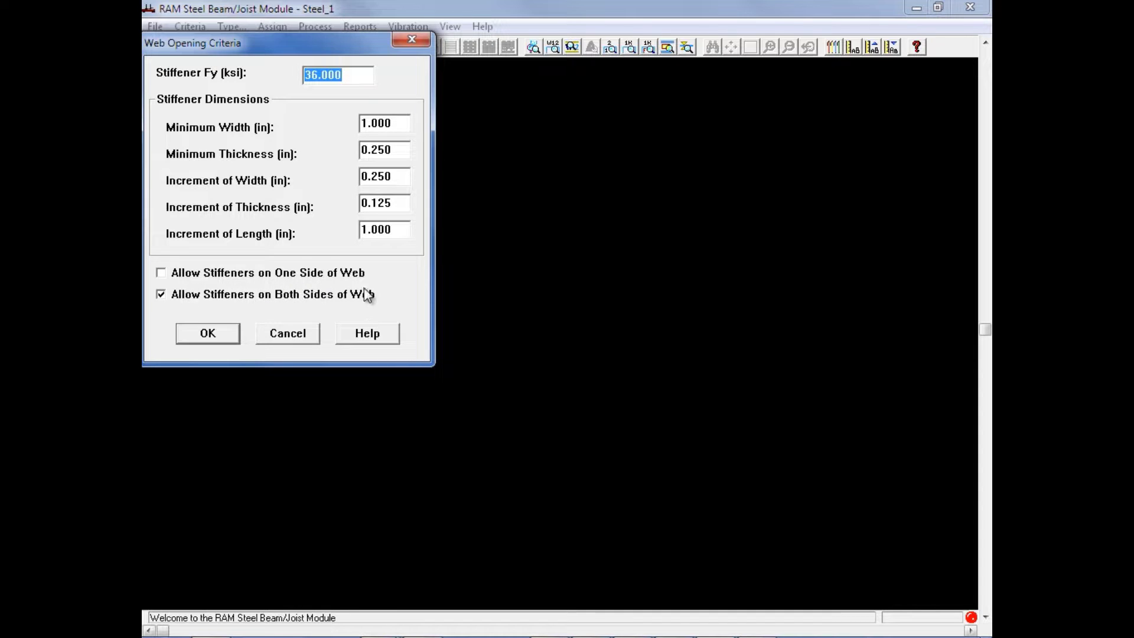
mouse_move(382, 298)
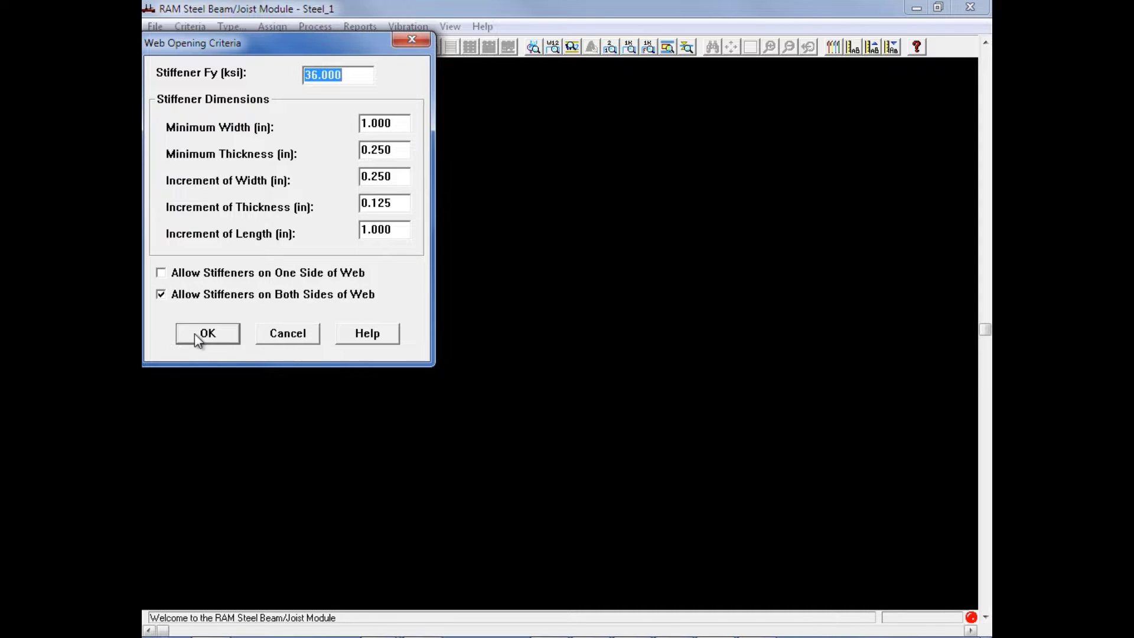
mouse_move(195, 340)
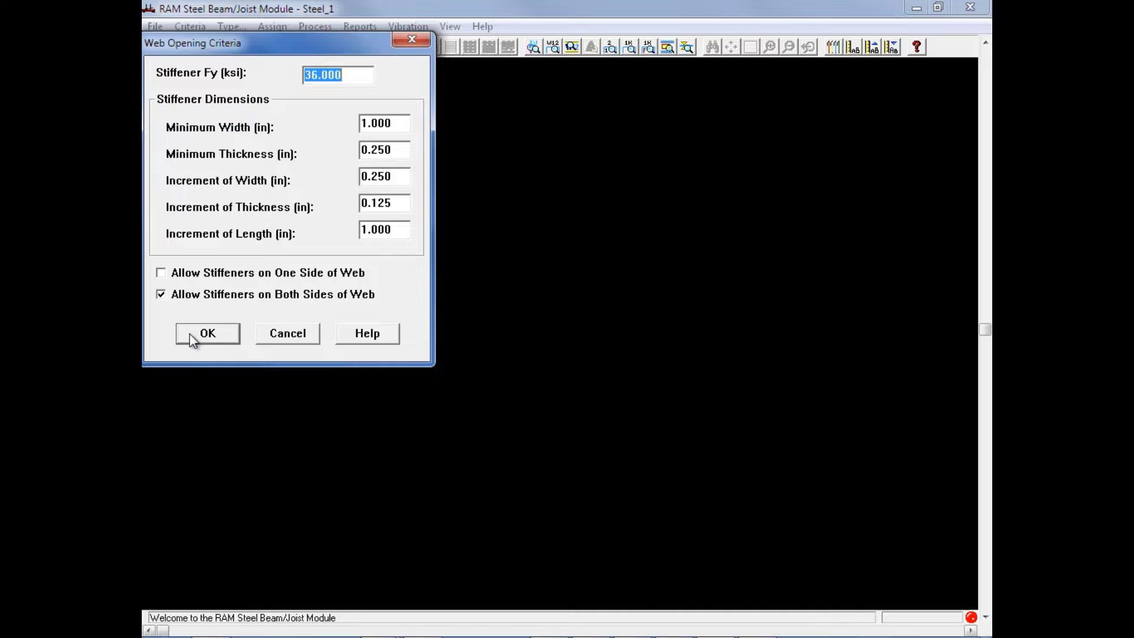
left_click(189, 26)
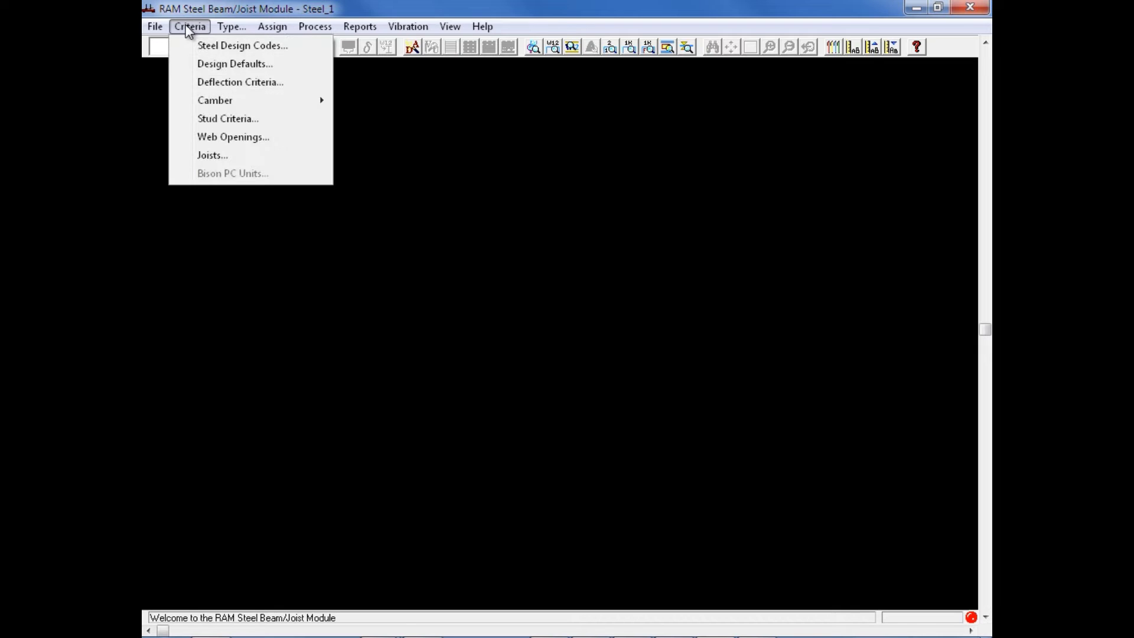
mouse_move(212, 155)
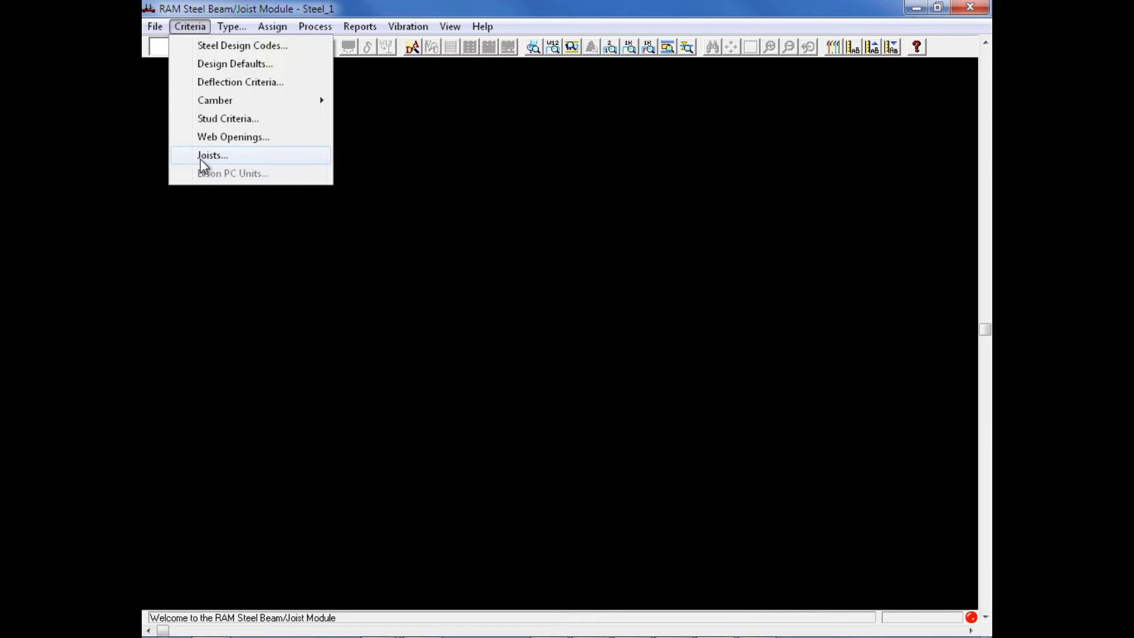
Step: Bring up Joist Criteria with RAMSJI standard table and equivalent uniform load defaults
left_click(212, 154)
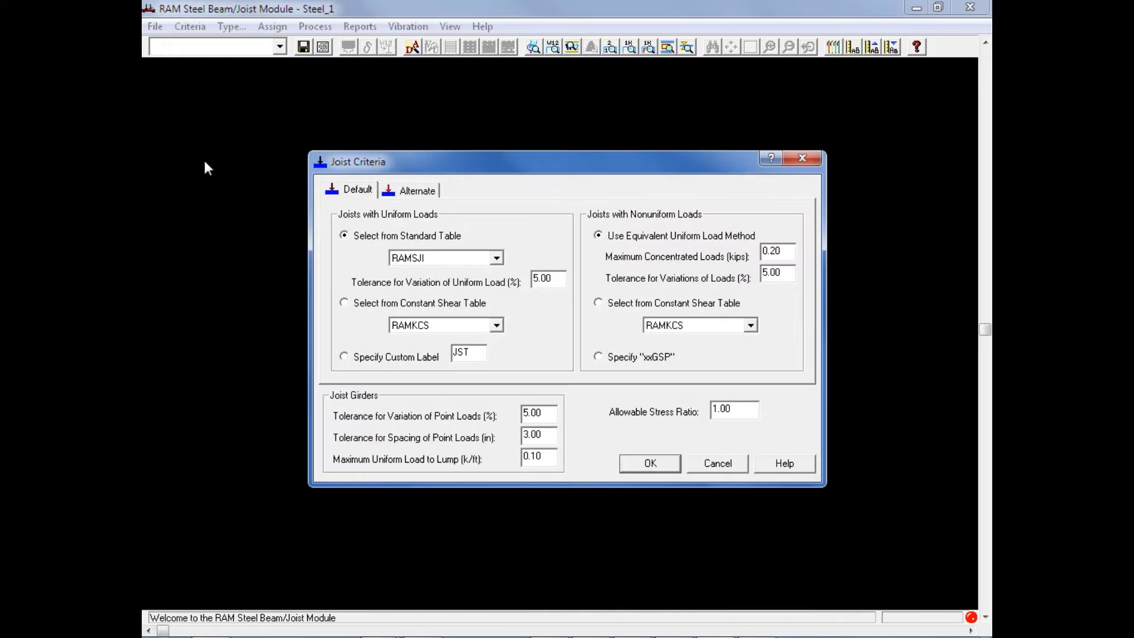